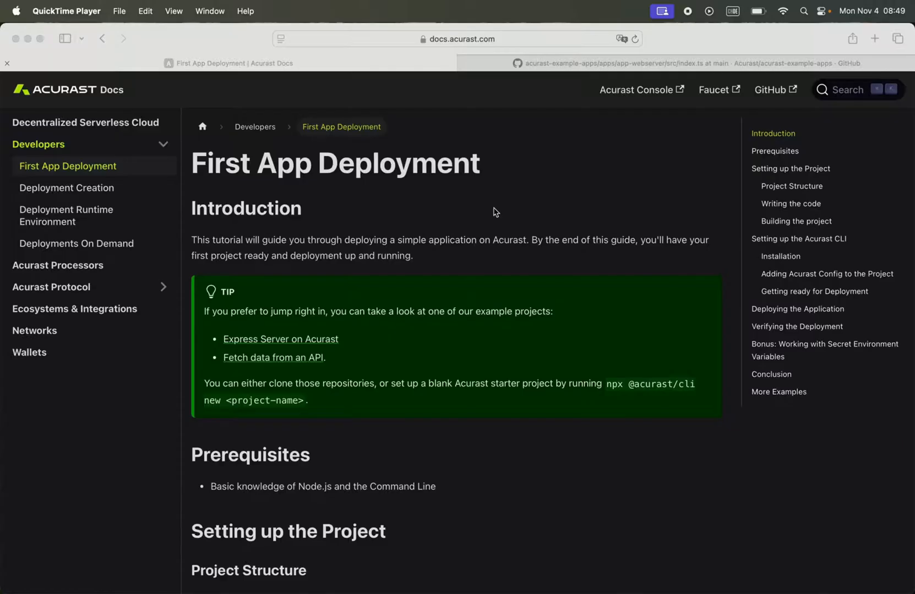
pyautogui.moveTo(574, 352)
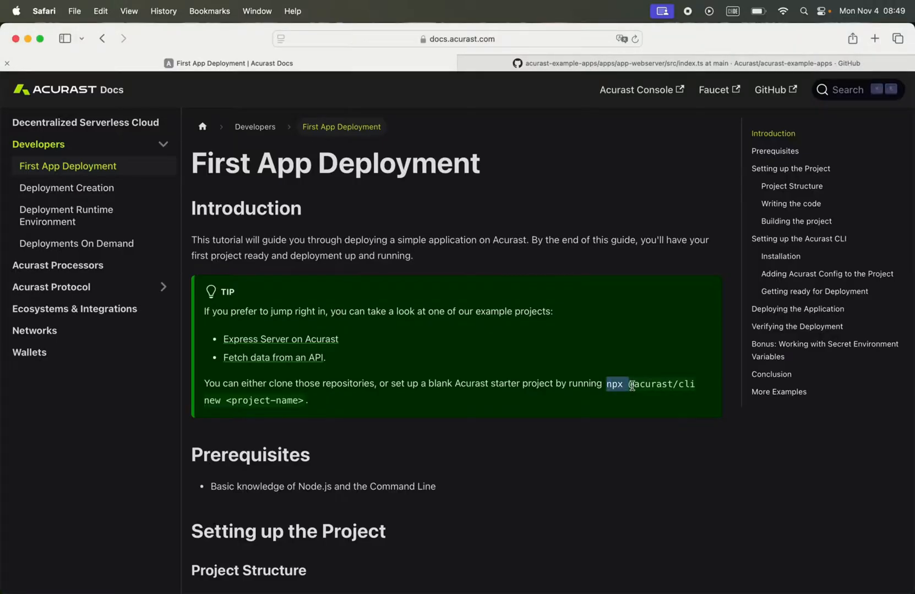
pyautogui.moveTo(630, 383); pyautogui.dragTo(222, 400)
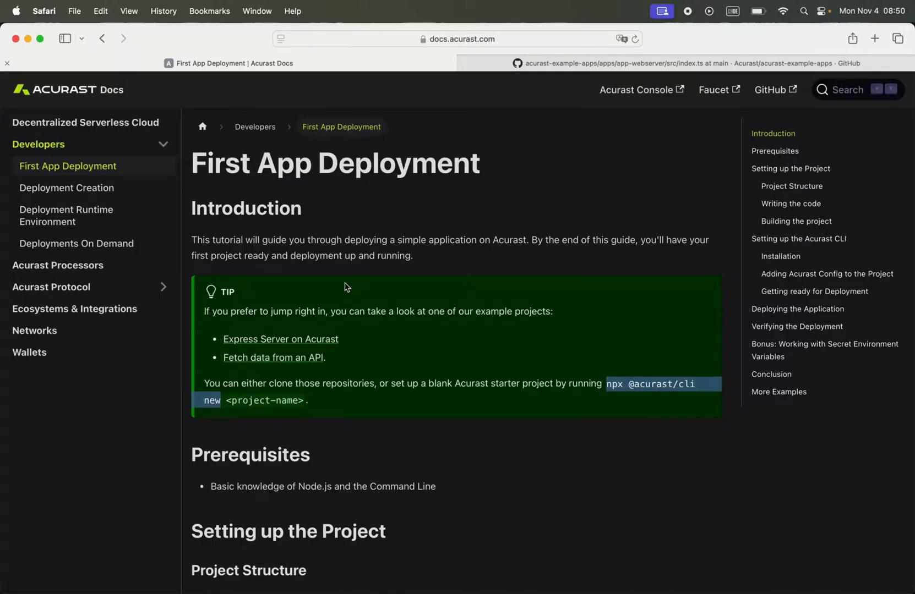
pyautogui.moveTo(350, 237)
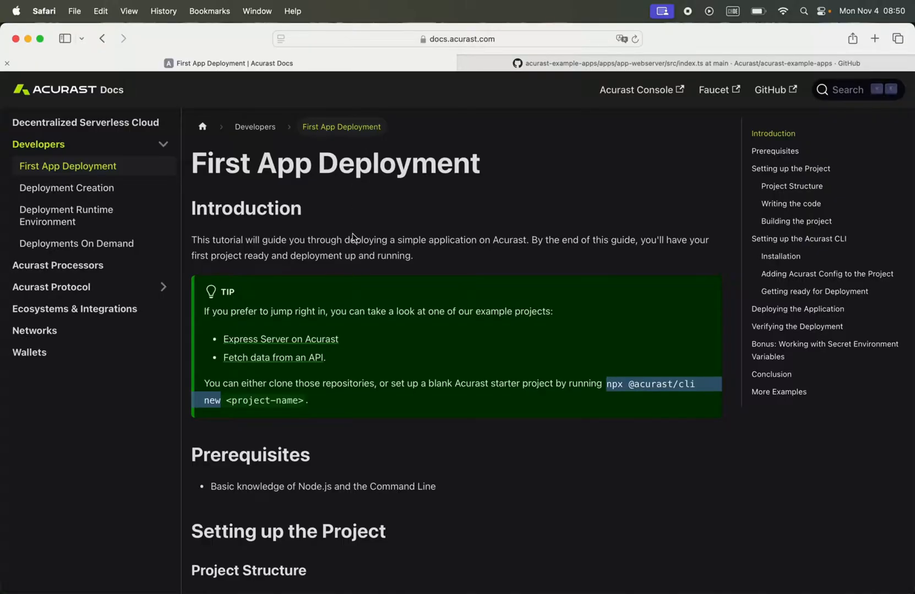
pyautogui.moveTo(429, 300)
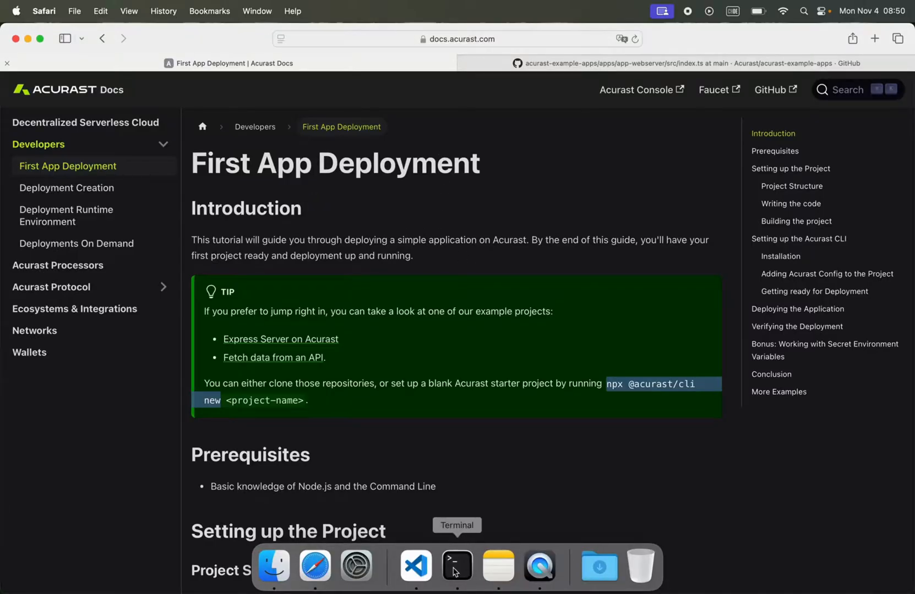
pyautogui.click(457, 566)
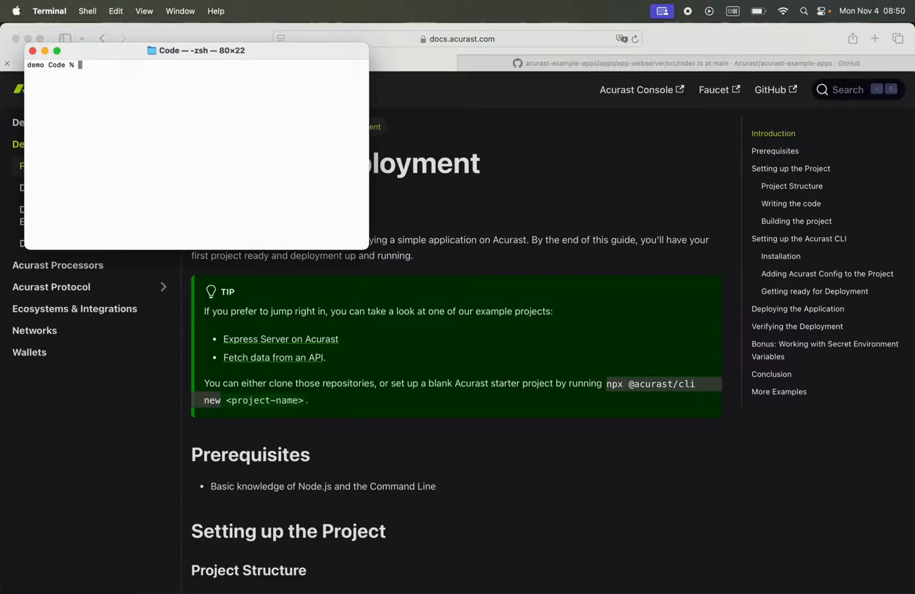
pyautogui.write('npx @acurast/cli new demo')
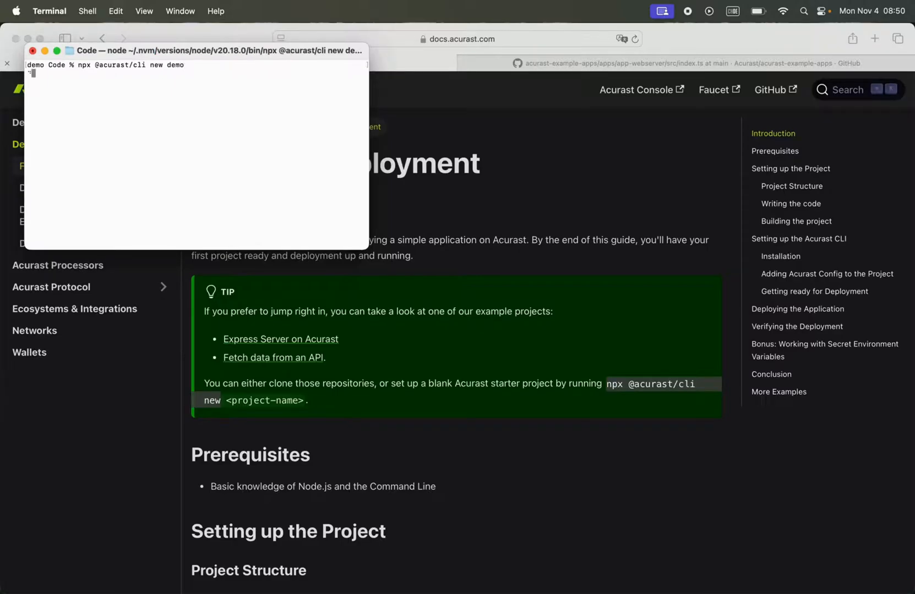
pyautogui.press('Return')
pyautogui.write('cd d')
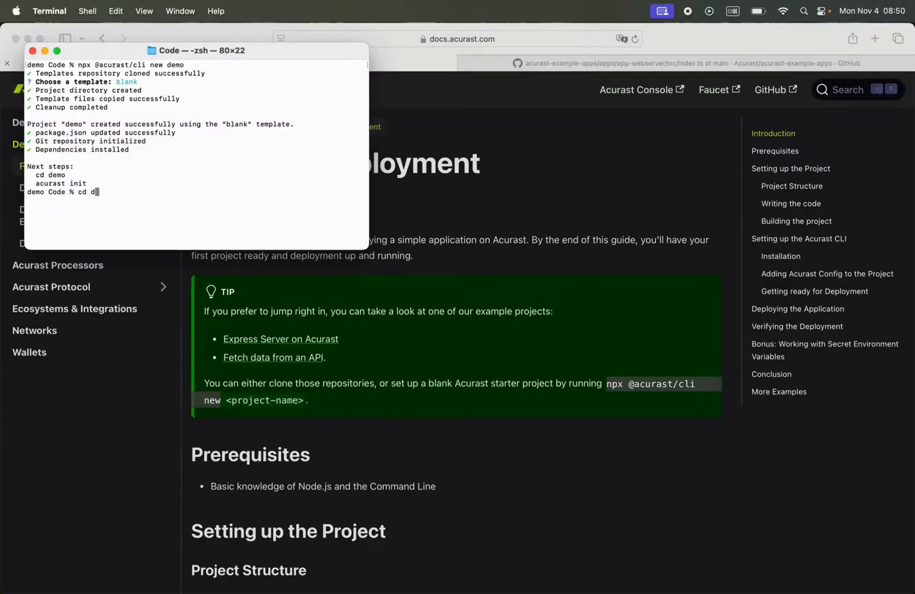
# - Enter the demo folder, list its files and install the npm dependencies
pyautogui.write('emo/')
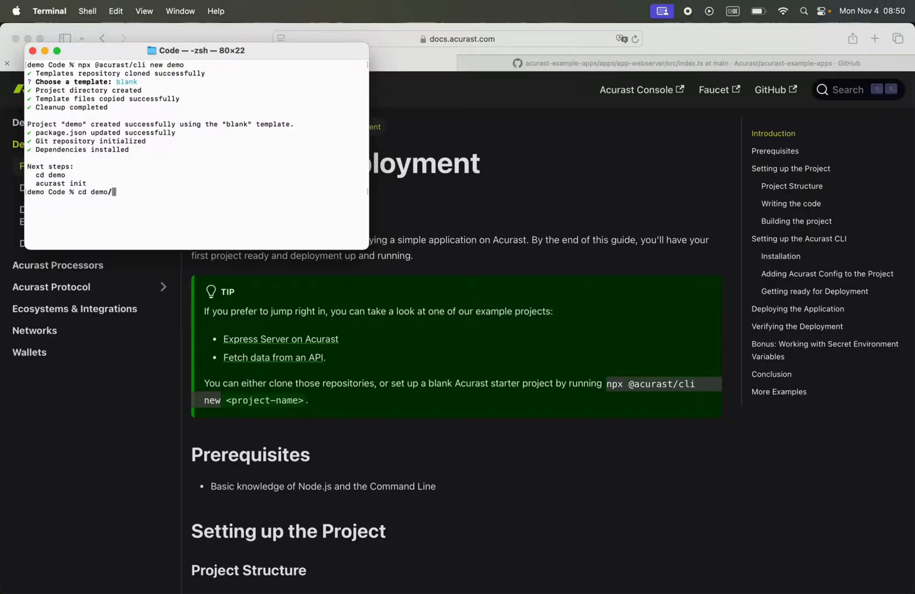
pyautogui.write('ls')
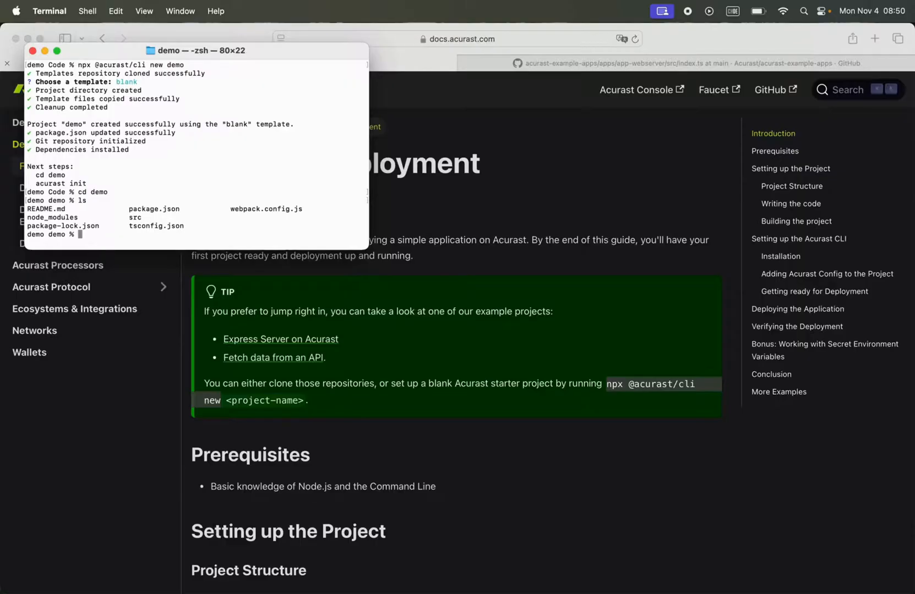
pyautogui.write('npm i')
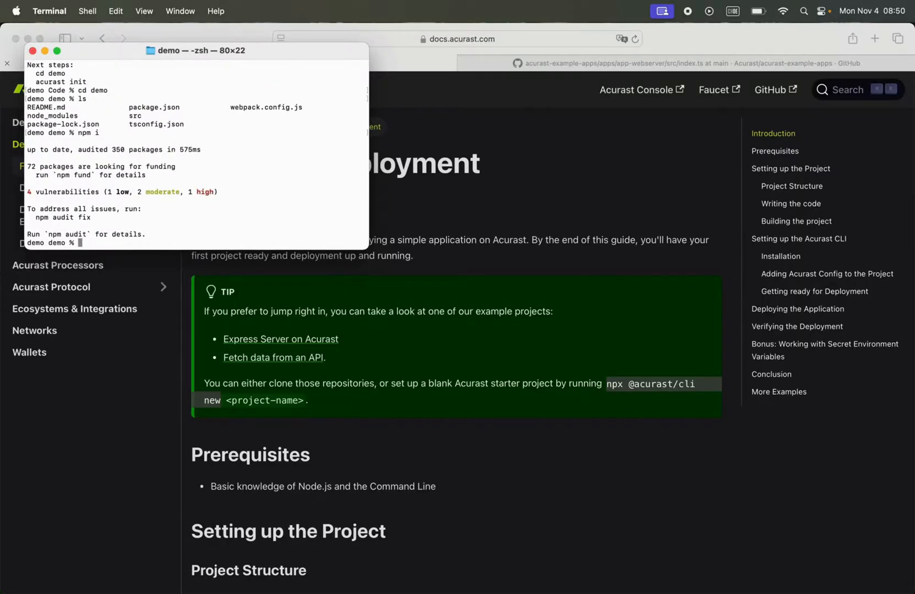
pyautogui.write('npx')
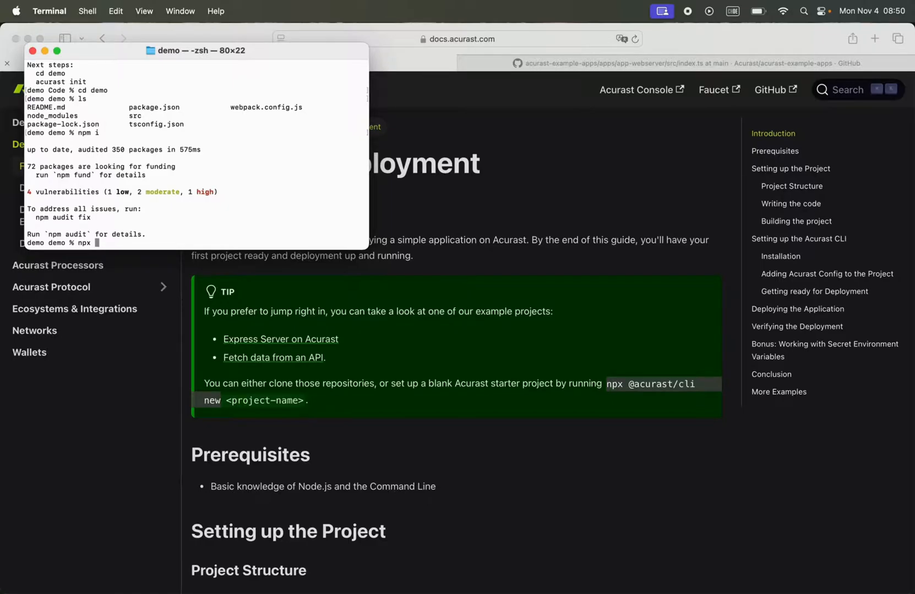
# - Run acurast init for demo as a One Time 1h job on dist/bundle.js, generating acurast.json and .env
pyautogui.write('acurast init')
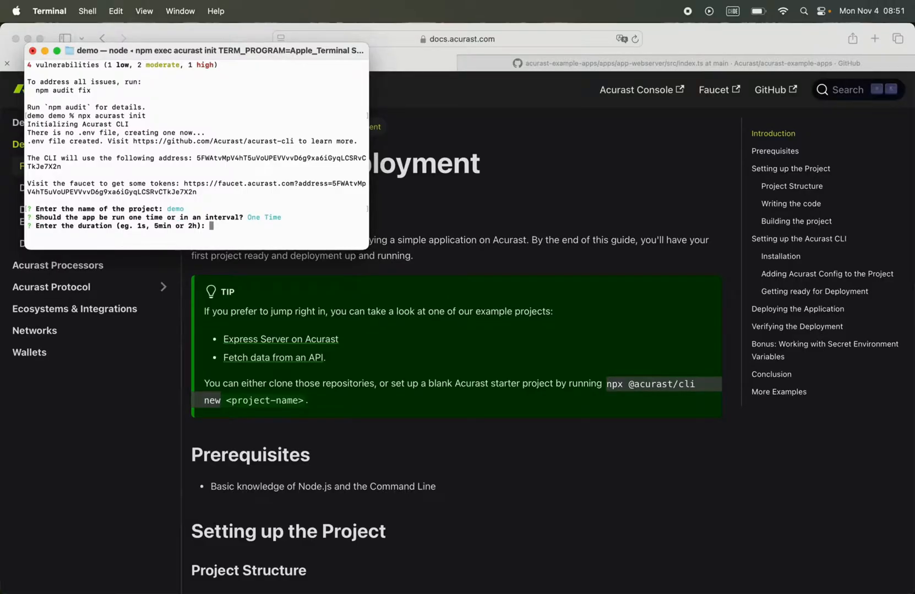
pyautogui.write('1h')
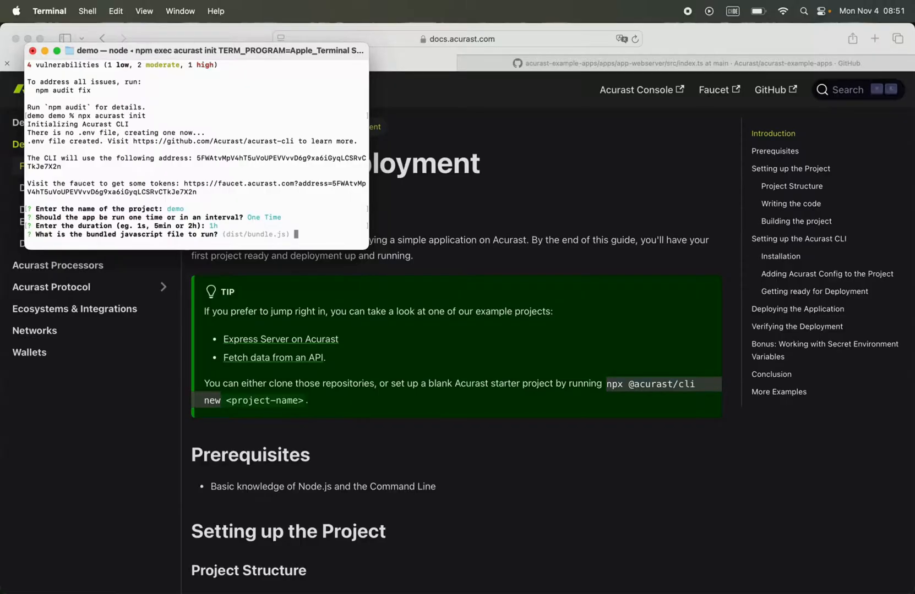
pyautogui.press('enter')
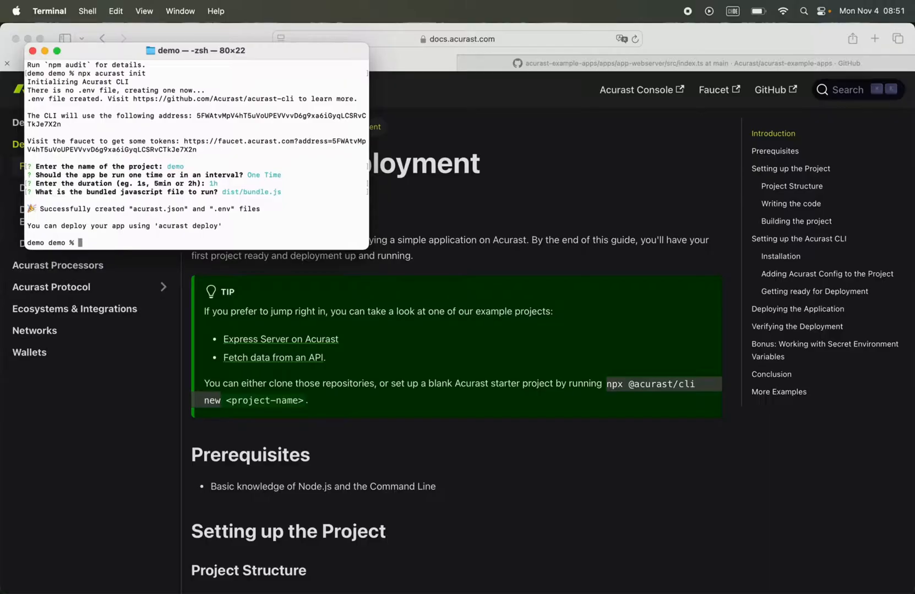
pyautogui.write('ls')
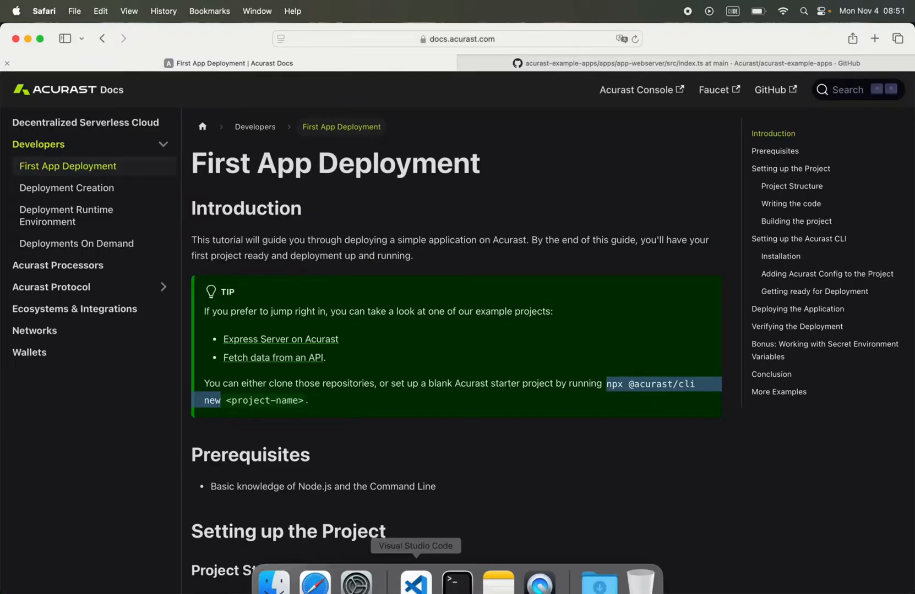
# - Open the Code/demo folder in VS Code as a trusted workspace and show acurast.json
pyautogui.click(416, 581)
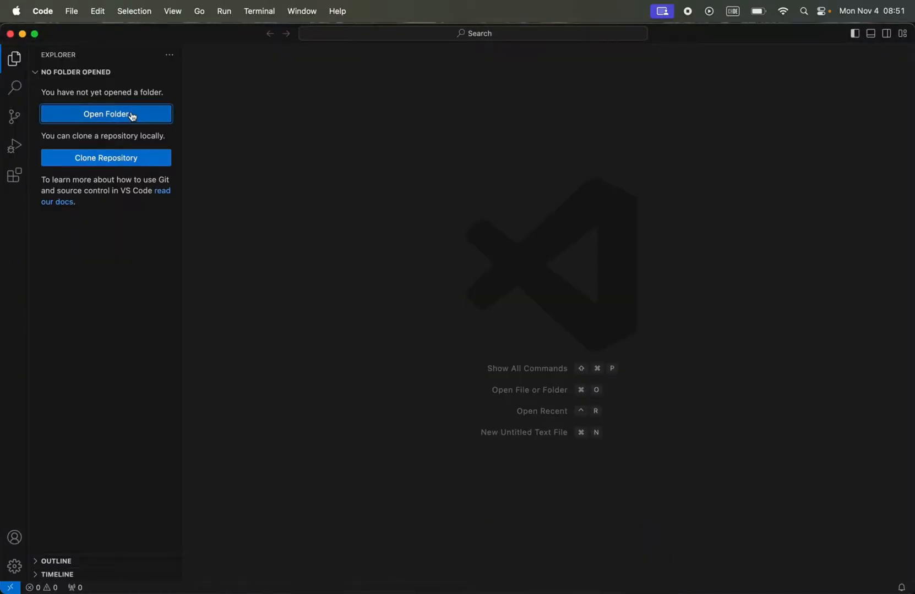
pyautogui.click(106, 114)
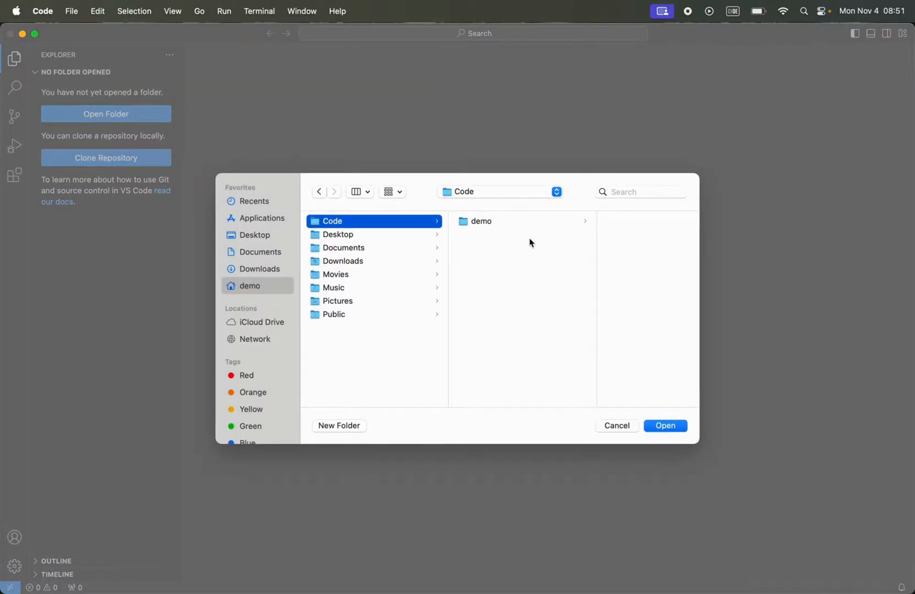
pyautogui.click(616, 425)
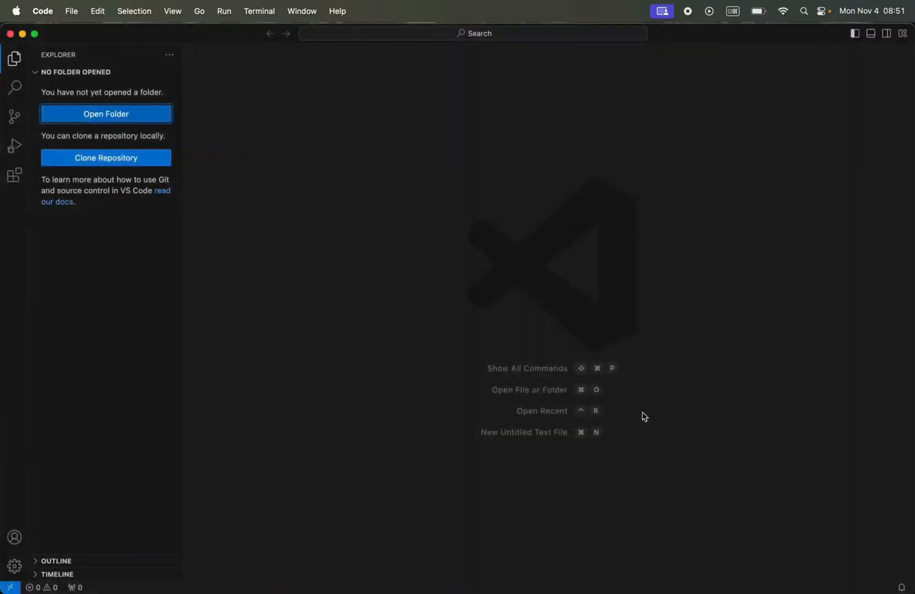
pyautogui.click(106, 114)
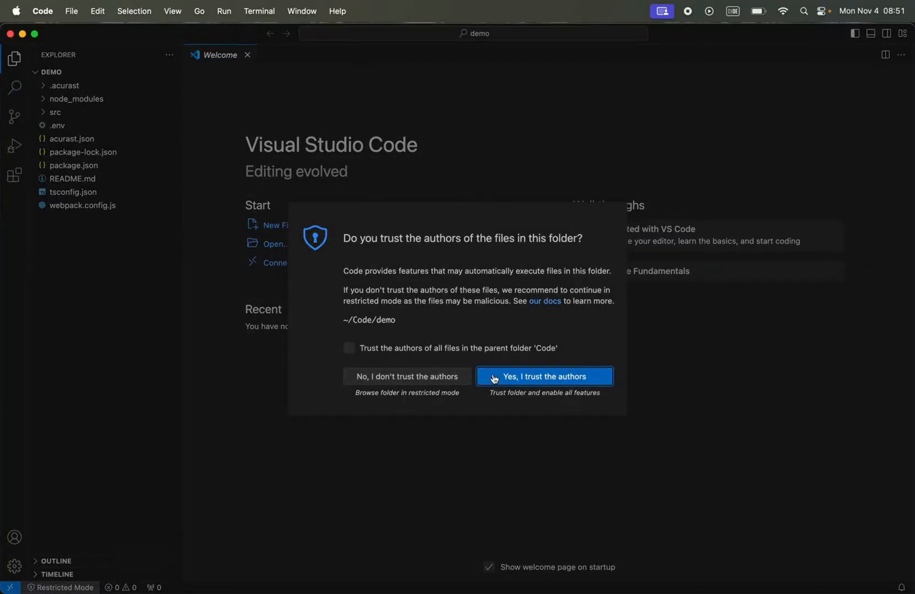
pyautogui.click(544, 377)
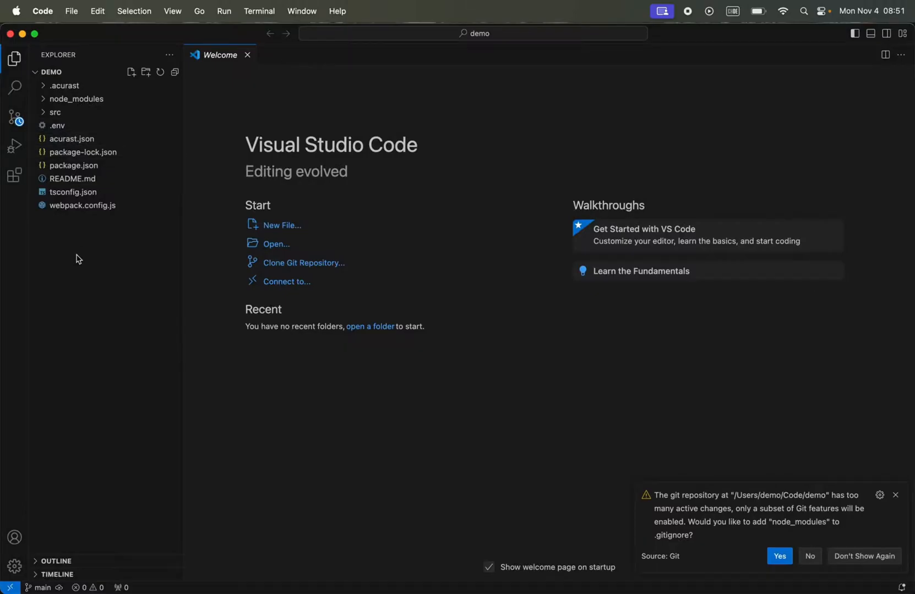
pyautogui.click(72, 138)
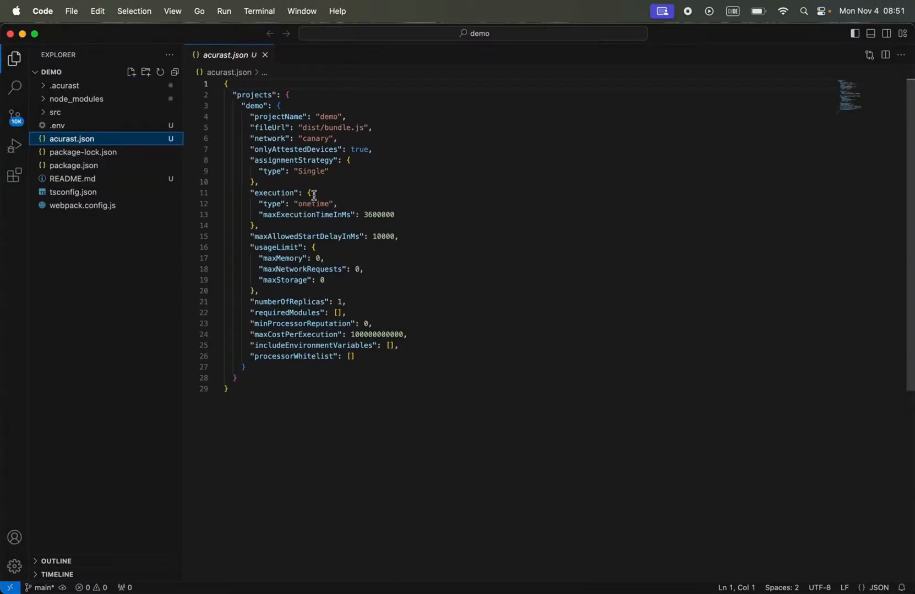
pyautogui.moveTo(285, 117)
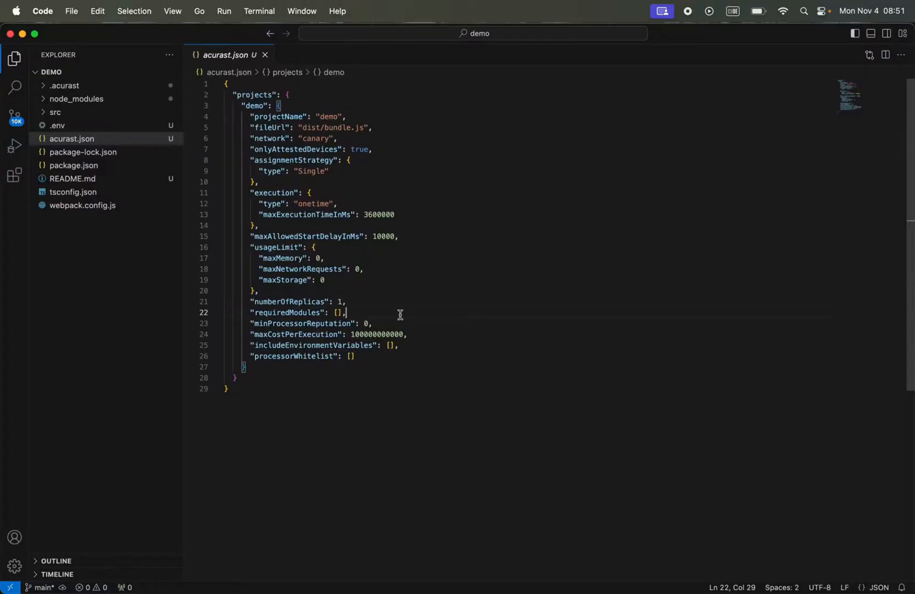
# - Review the execution time values in acurast.json, then expand the src folder to reveal index.ts
pyautogui.doubleClick(379, 215)
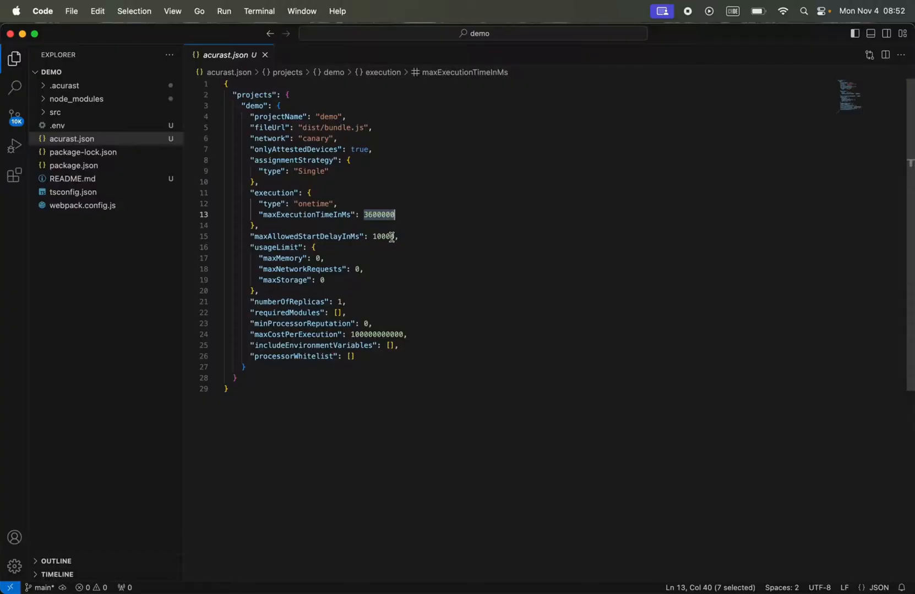
pyautogui.doubleClick(378, 335)
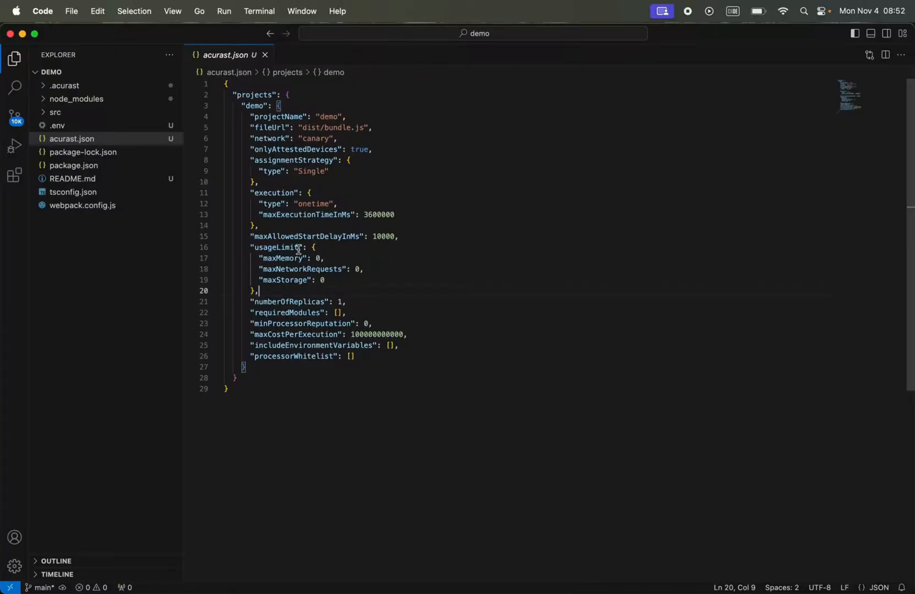
pyautogui.click(55, 112)
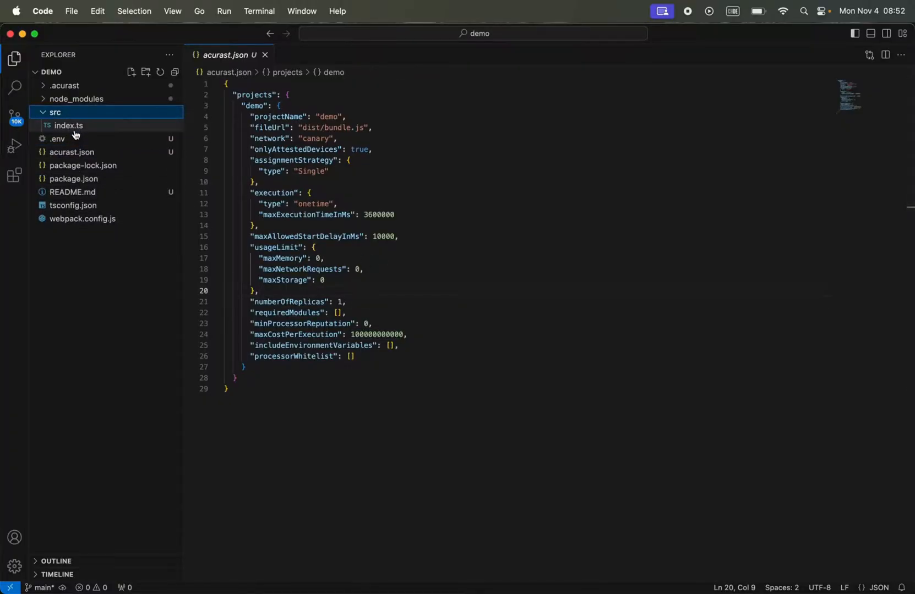
# - Open src/index.ts with its Hello World log and jump to the Acurast example-apps repository in Safari
pyautogui.click(68, 125)
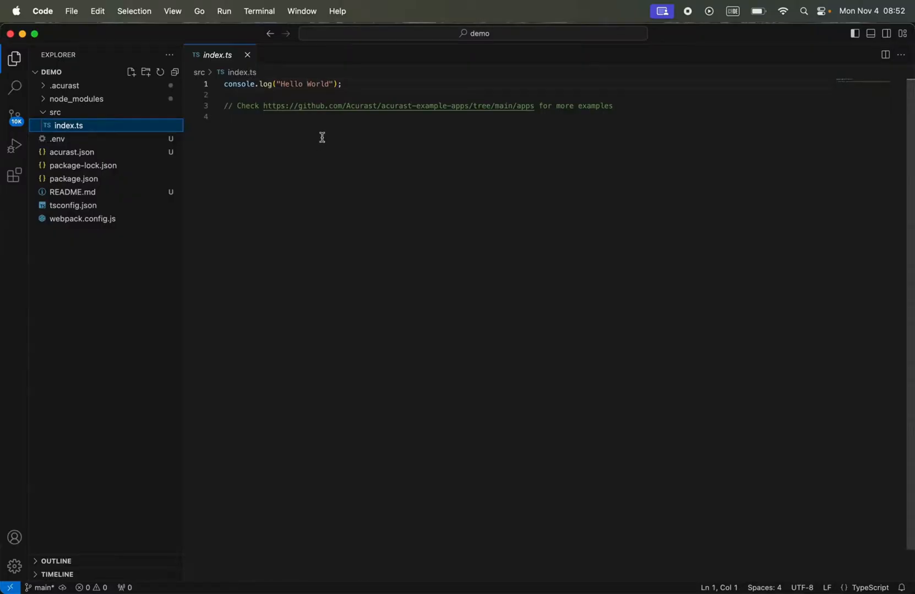
pyautogui.moveTo(308, 181)
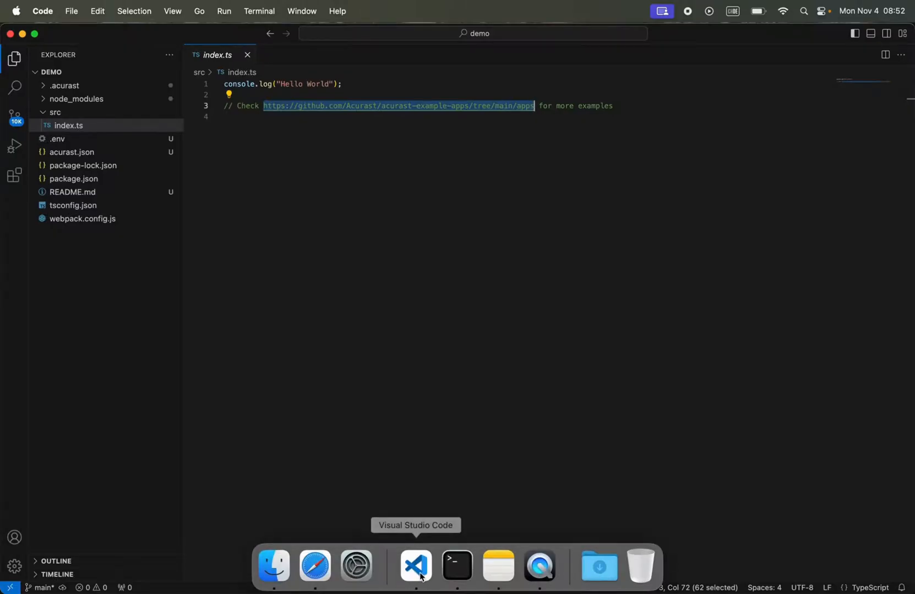
pyautogui.click(315, 566)
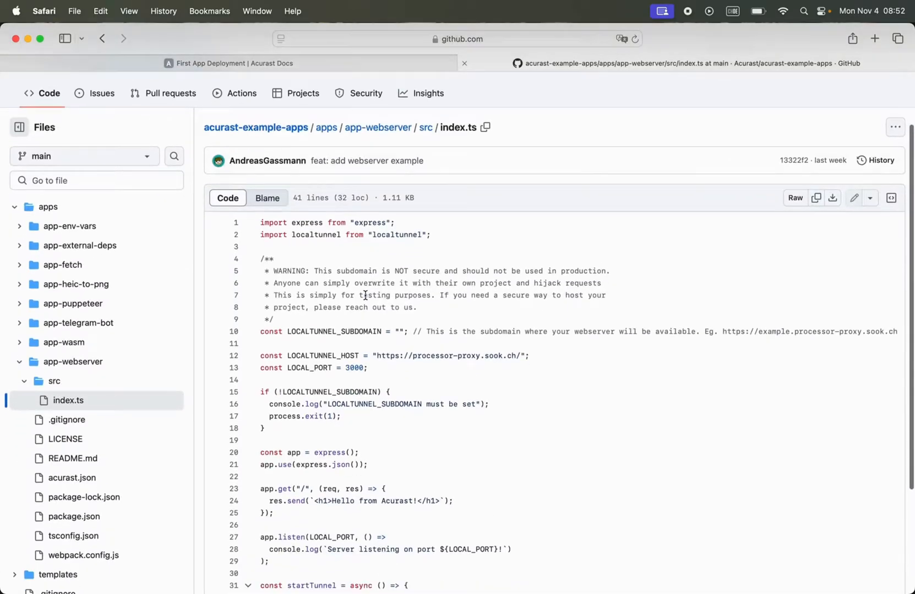
pyautogui.scroll(-3)
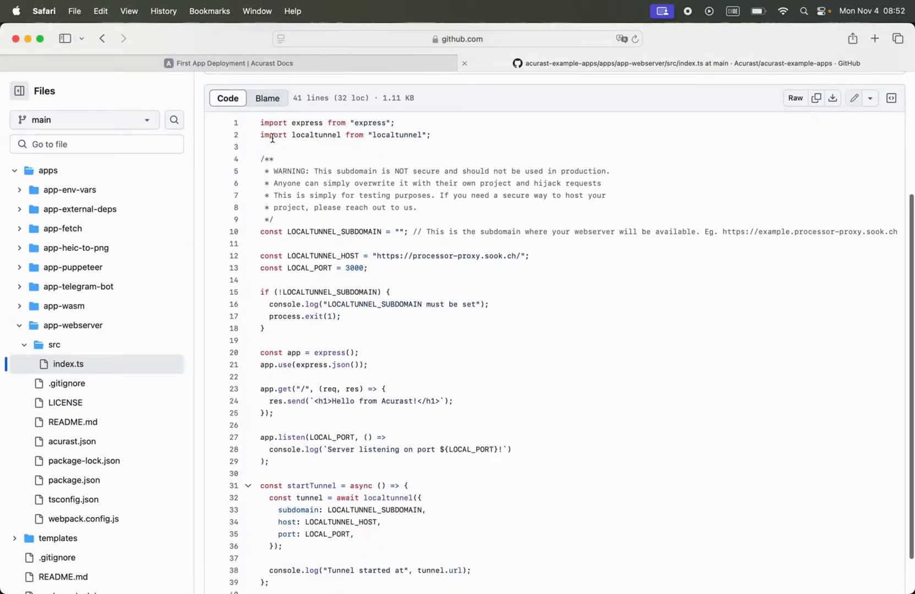
pyautogui.moveTo(818, 98)
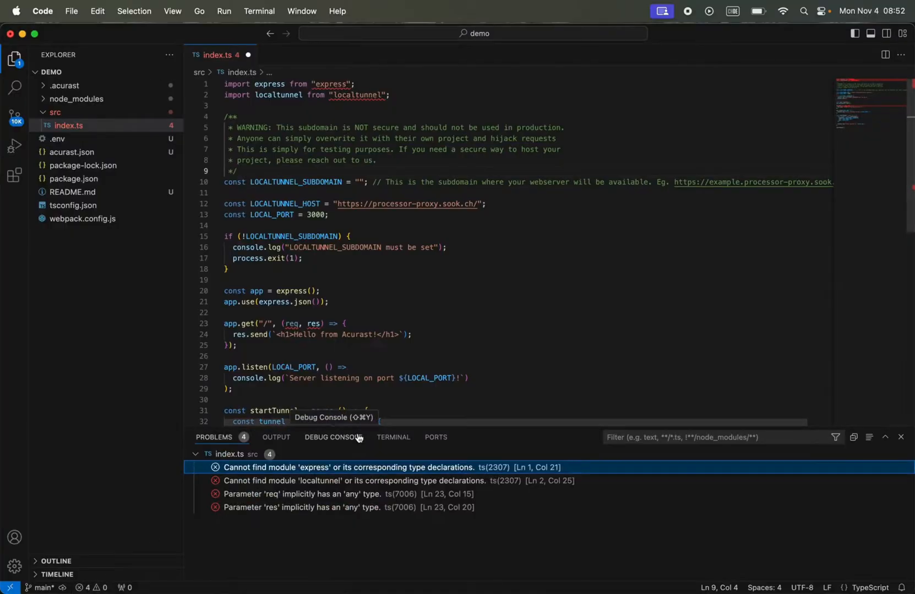
pyautogui.click(393, 437)
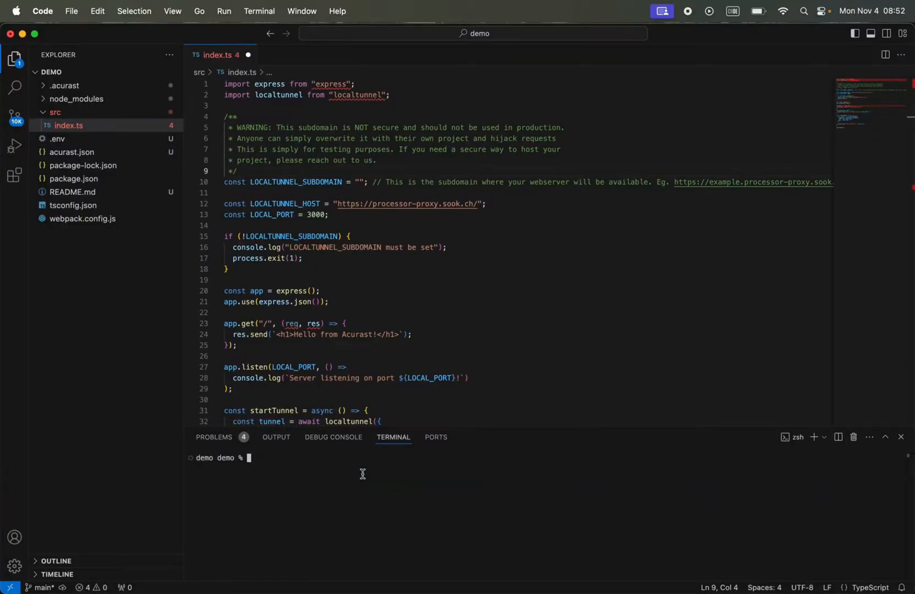
pyautogui.write('npm i express localtunnel && npm i -D @types/express @types/localtunnel')
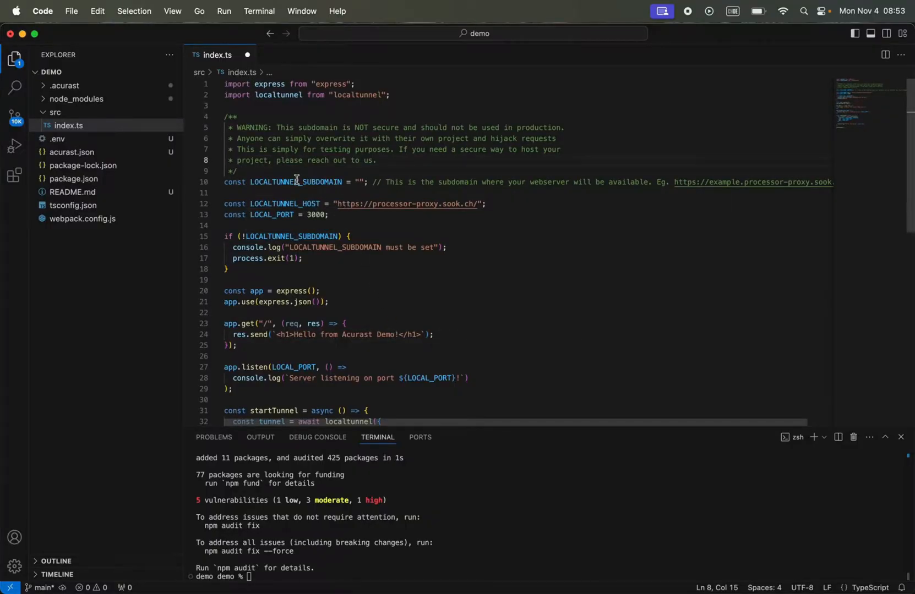
# - Set LOCALTUNNEL_SUBDOMAIN to 'demo' in index.ts and review the Hello from Acurast Demo! greeting
pyautogui.click(362, 181)
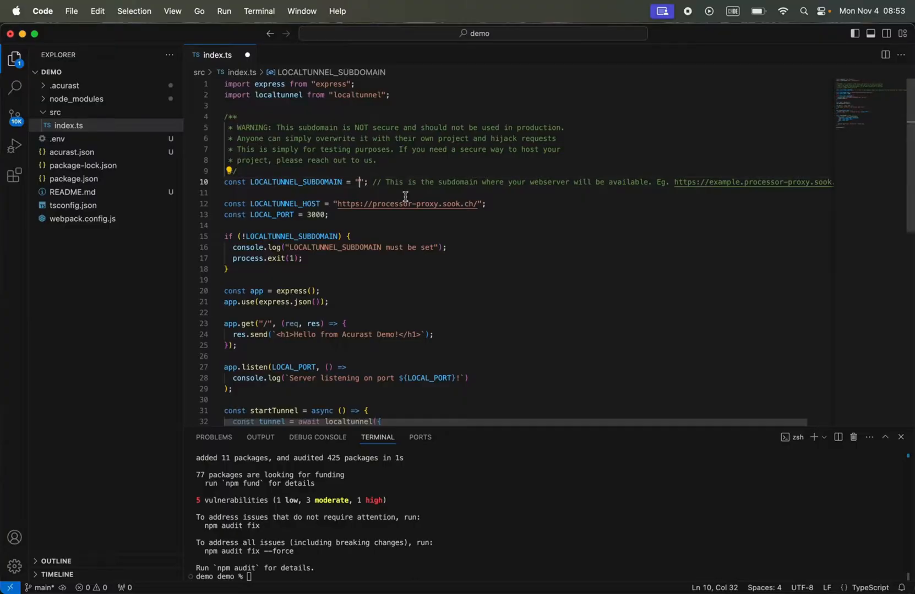
pyautogui.write('demo')
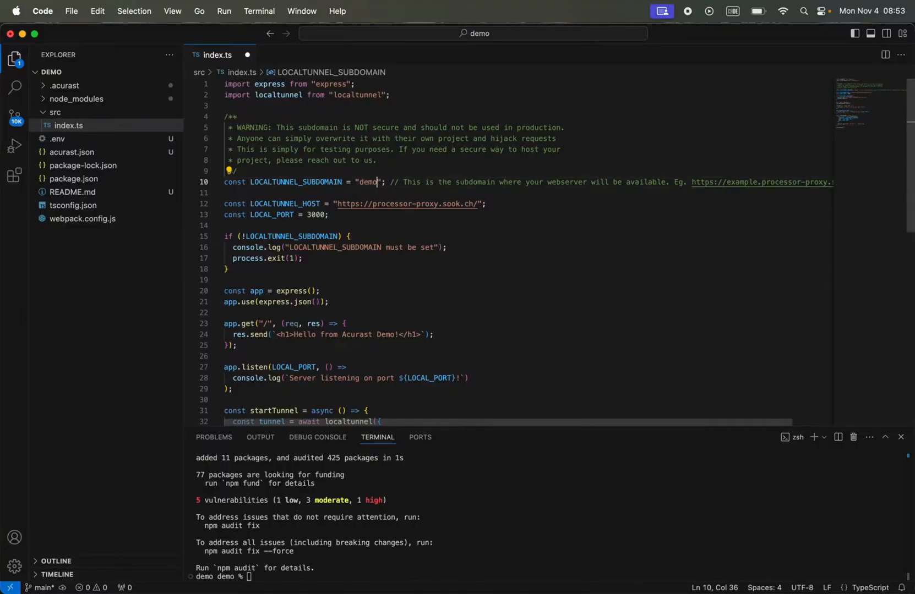
pyautogui.scroll(-3)
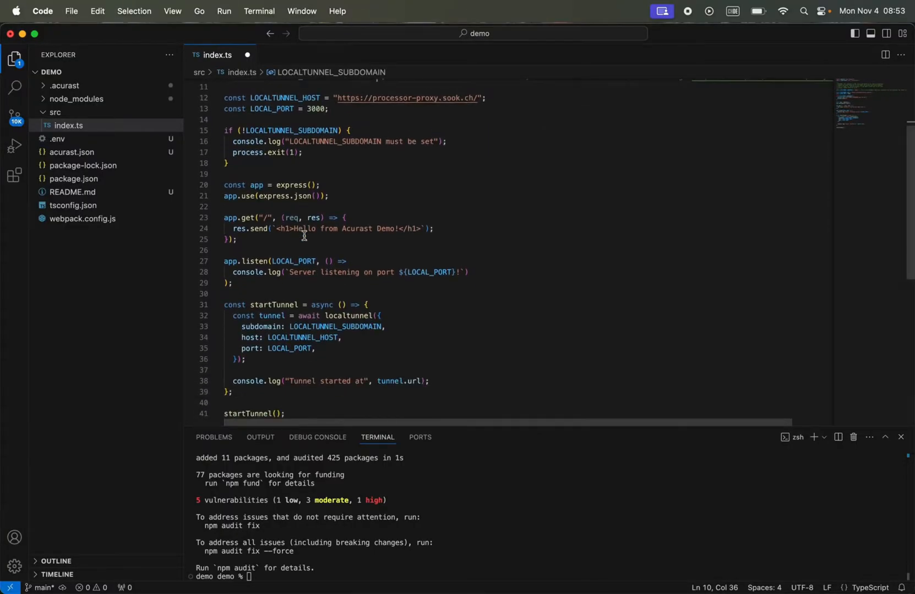
pyautogui.scroll(-3)
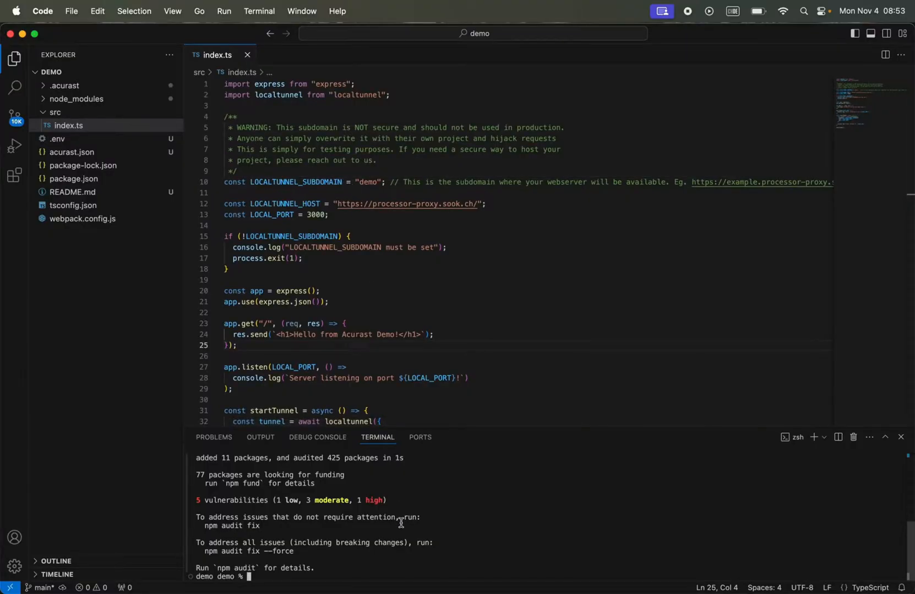
# - Build the project with npm run bundle so dist contains bundle.js
pyautogui.write('npm run')
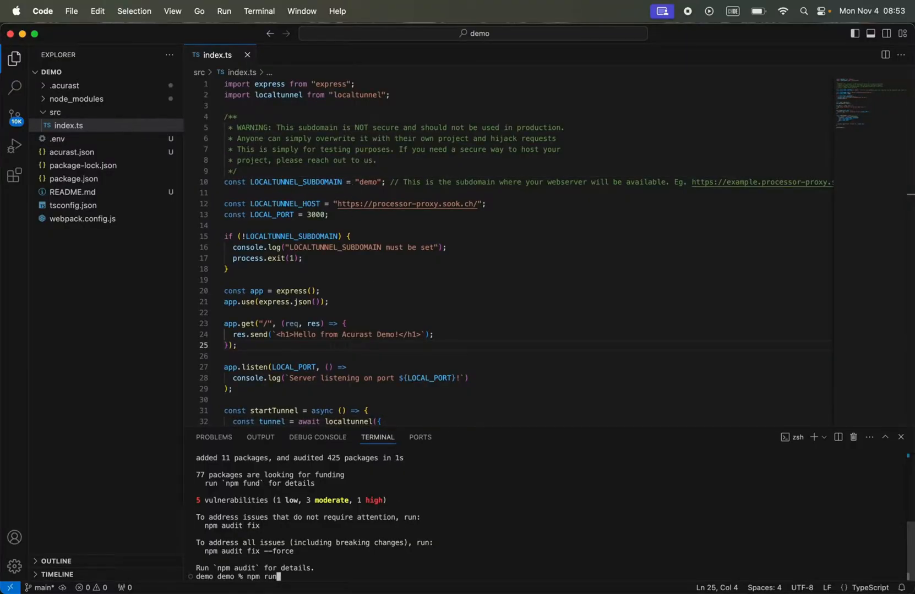
pyautogui.write('bundle')
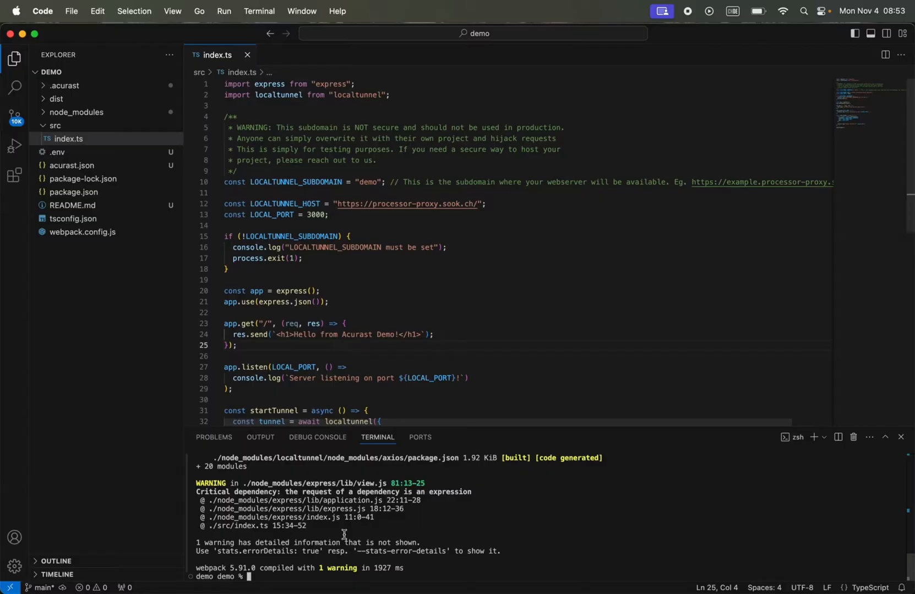
pyautogui.click(56, 98)
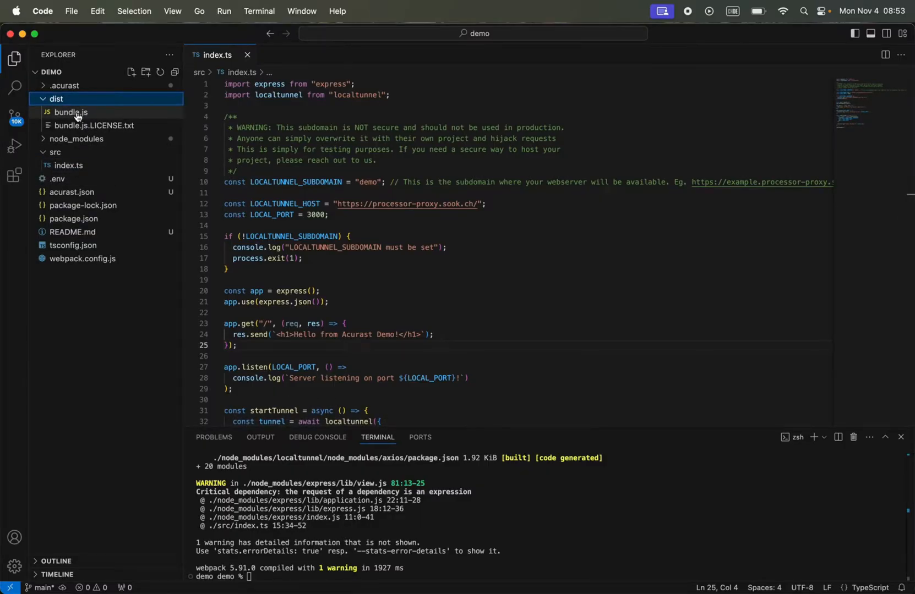
pyautogui.moveTo(71, 112)
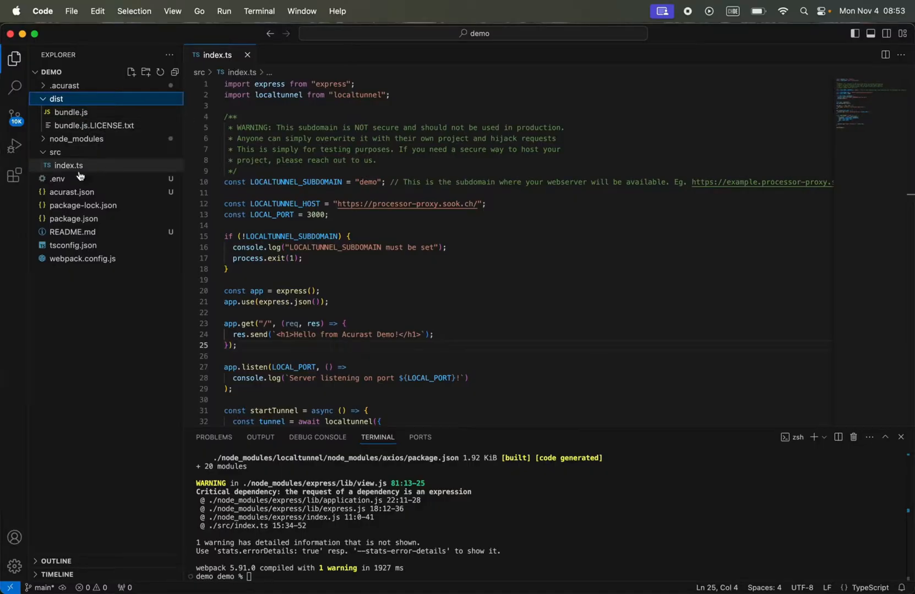
# - Open acurast.json and highlight the dist/bundle.js path in fileUrl
pyautogui.click(72, 193)
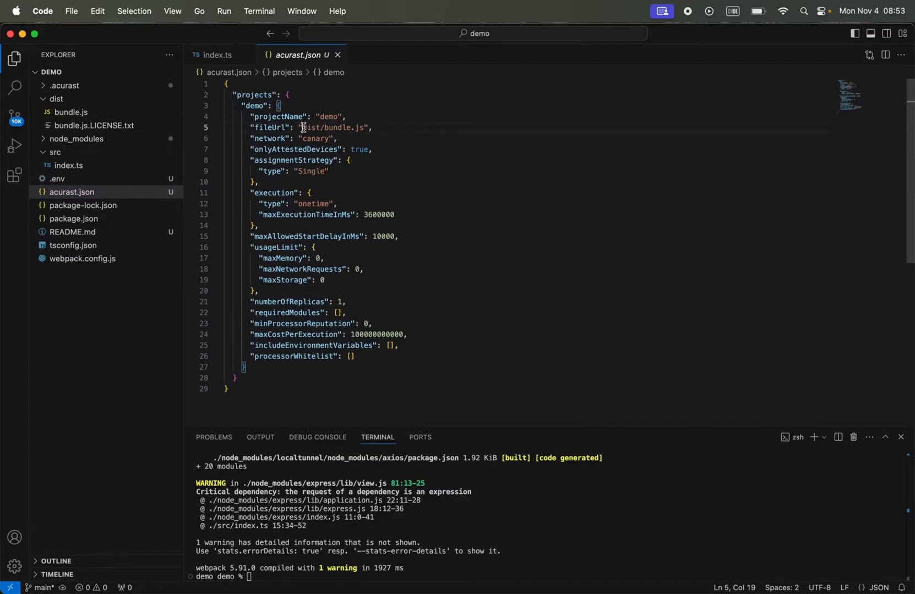
pyautogui.doubleClick(335, 127)
pyautogui.write('npm run de')
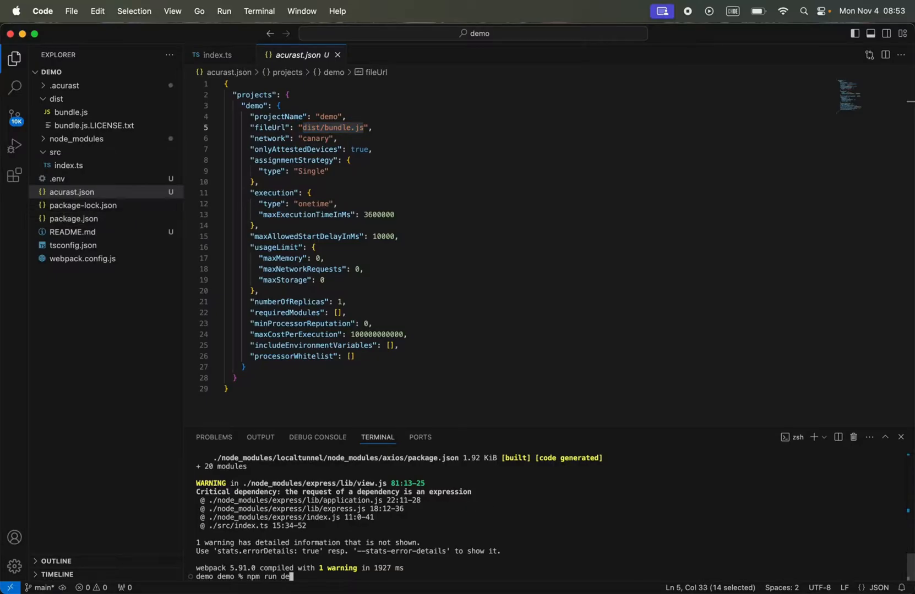
# - Check the deploy script in package.json and run npm run deploy
pyautogui.click(73, 218)
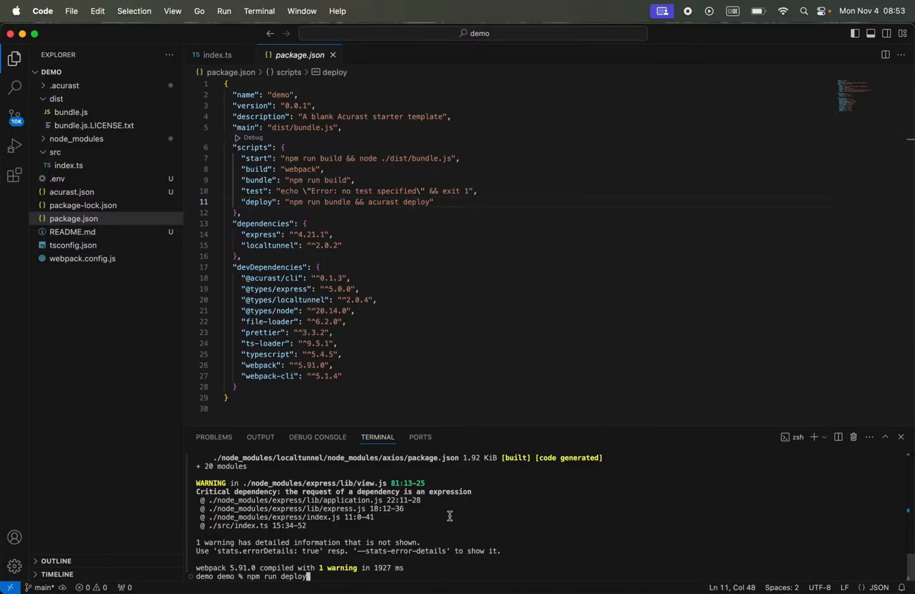
pyautogui.press('Return')
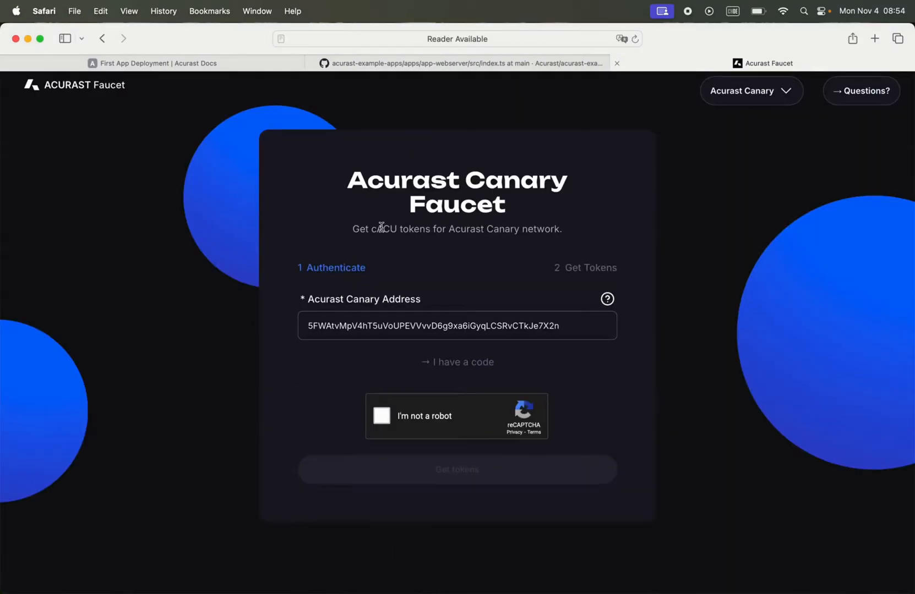
# - Pass the reCAPTCHA, request cACU tokens for the Canary address, and return to VS Code
pyautogui.click(381, 416)
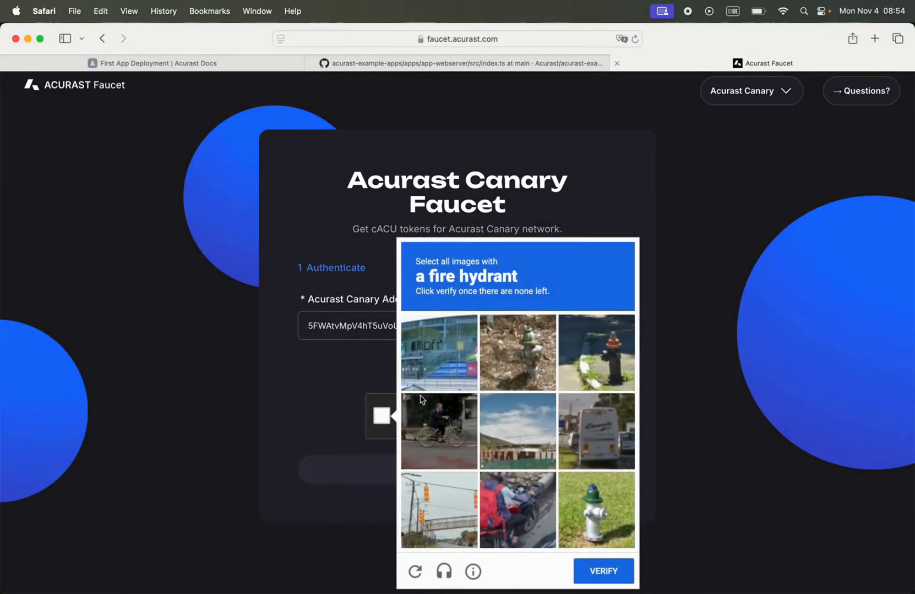
pyautogui.click(602, 571)
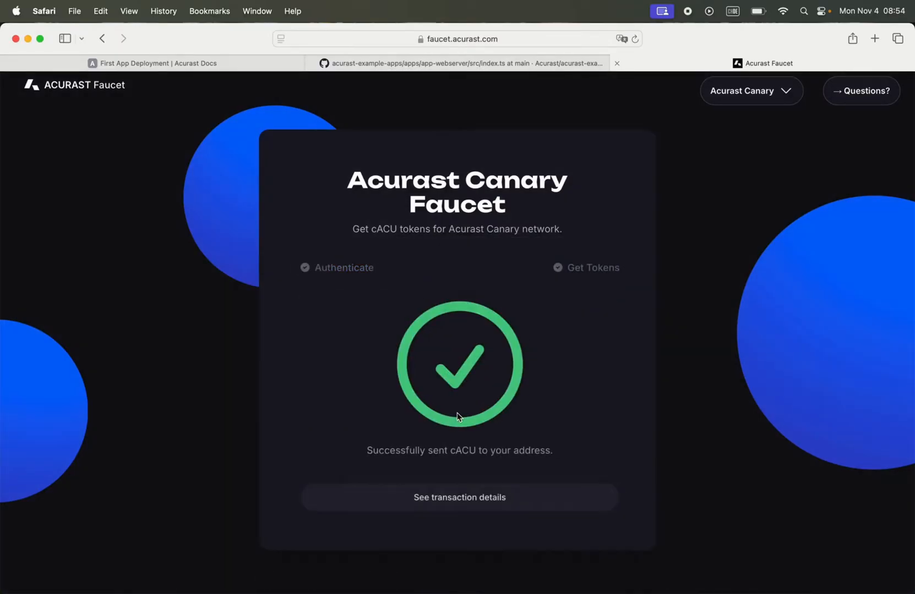
pyautogui.moveTo(606, 95)
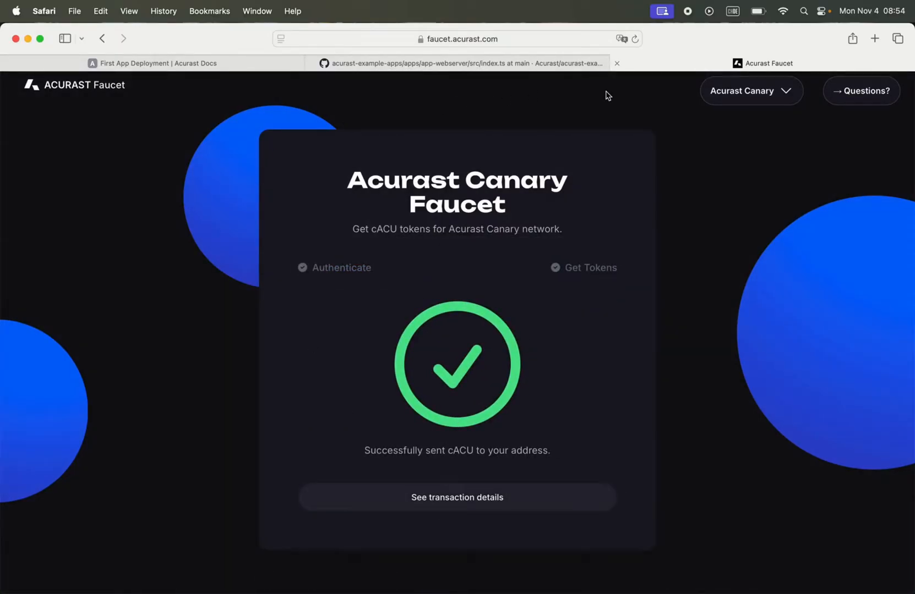
pyautogui.press('mission_control')
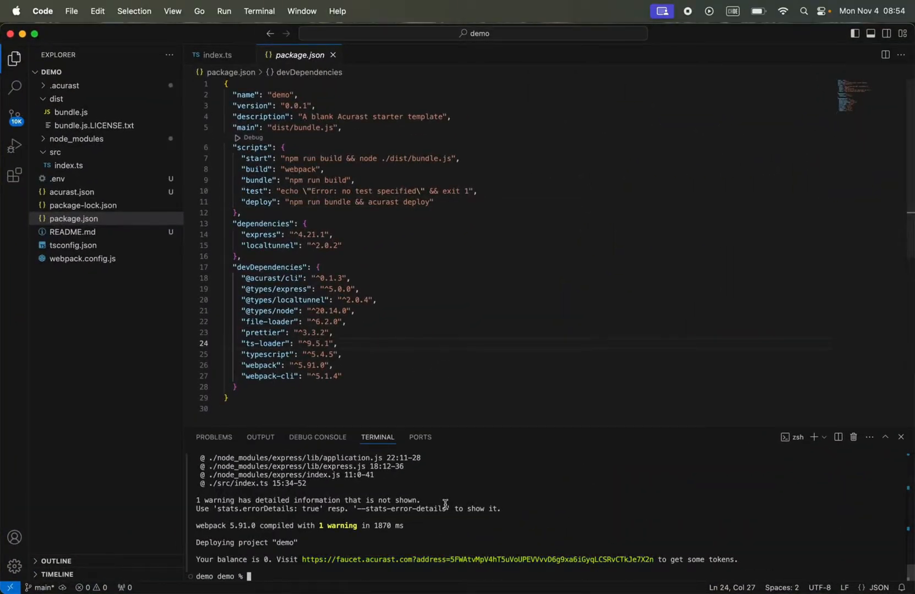
# - Rerun npm run deploy and highlight the address the CLI will use
pyautogui.write('npm run deploy')
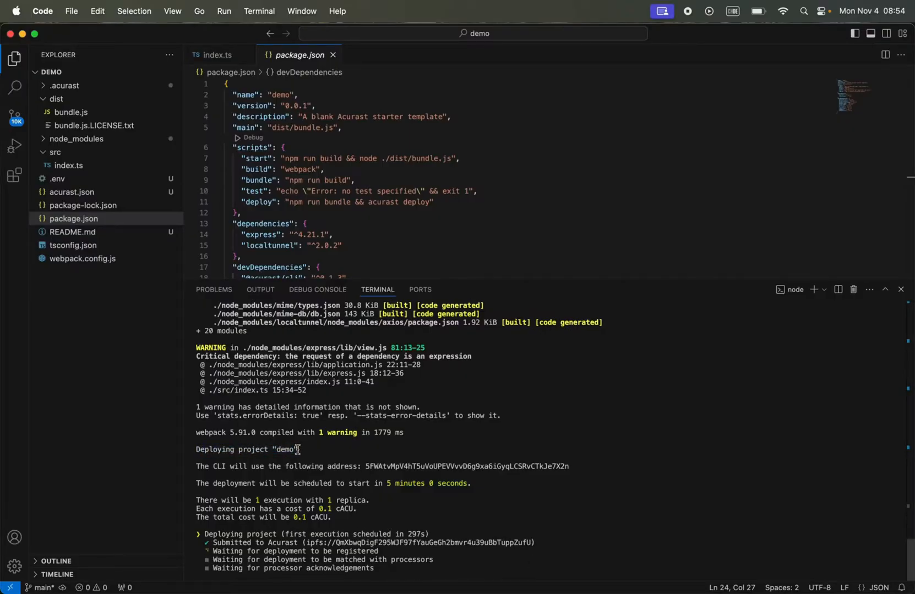
pyautogui.moveTo(196, 466); pyautogui.dragTo(570, 466)
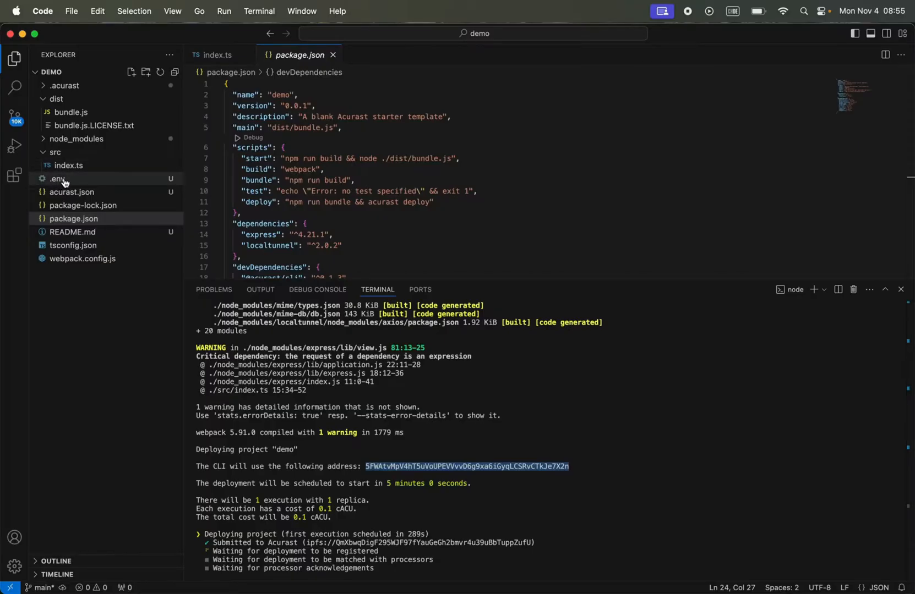
# - View the ACURAST_MNEMONIC value in .env while job 5,291 registers and matches
pyautogui.click(57, 179)
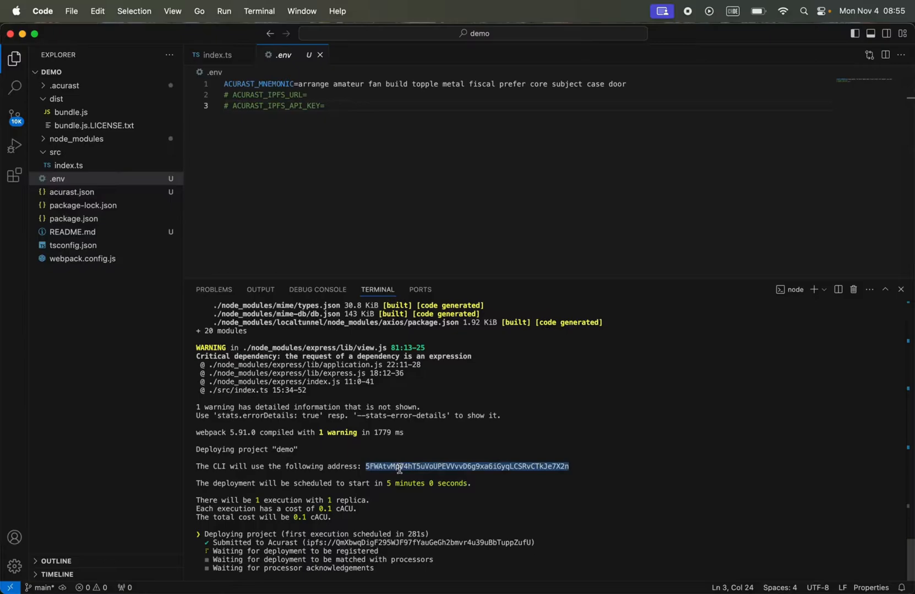
pyautogui.click(300, 84)
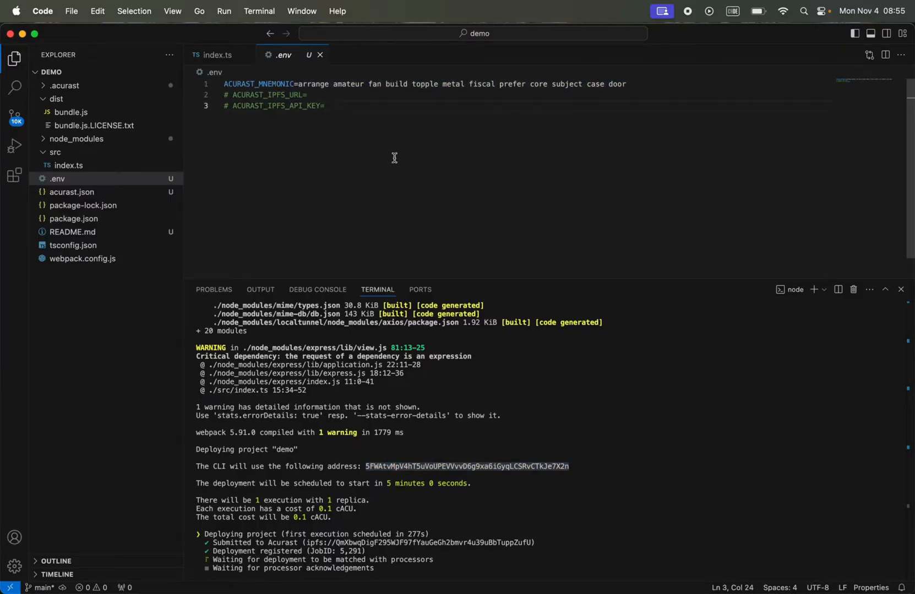
pyautogui.moveTo(391, 203)
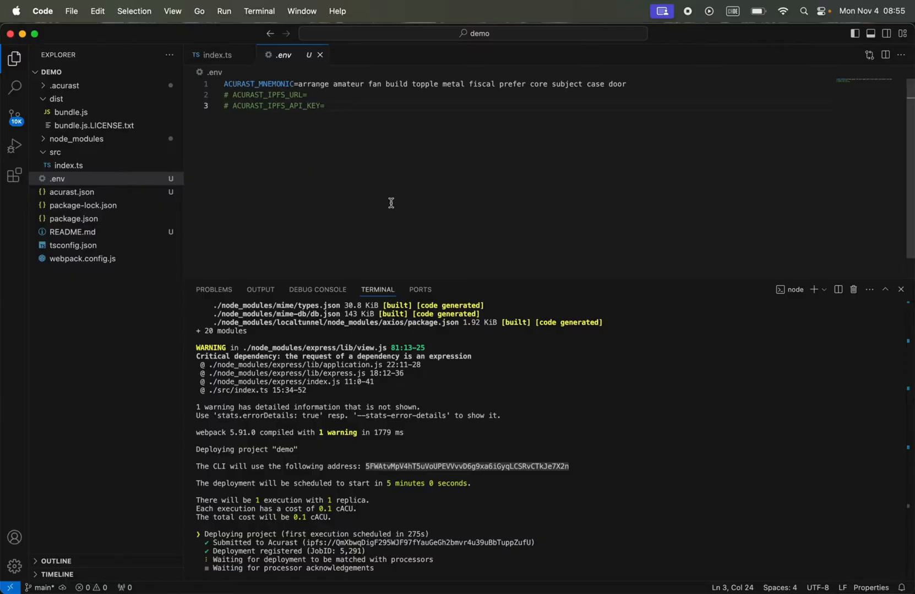
pyautogui.moveTo(295, 83)
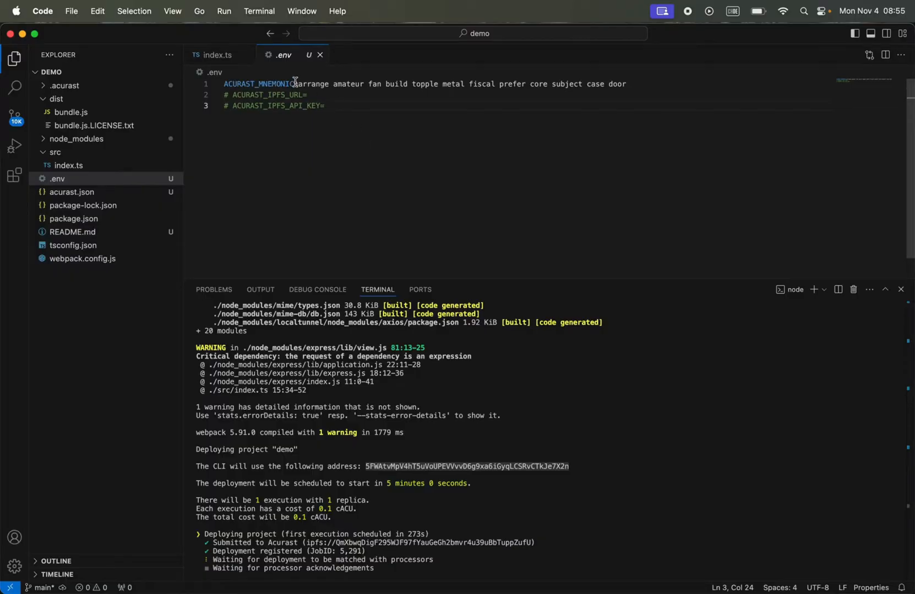
pyautogui.moveTo(300, 84); pyautogui.dragTo(626, 84)
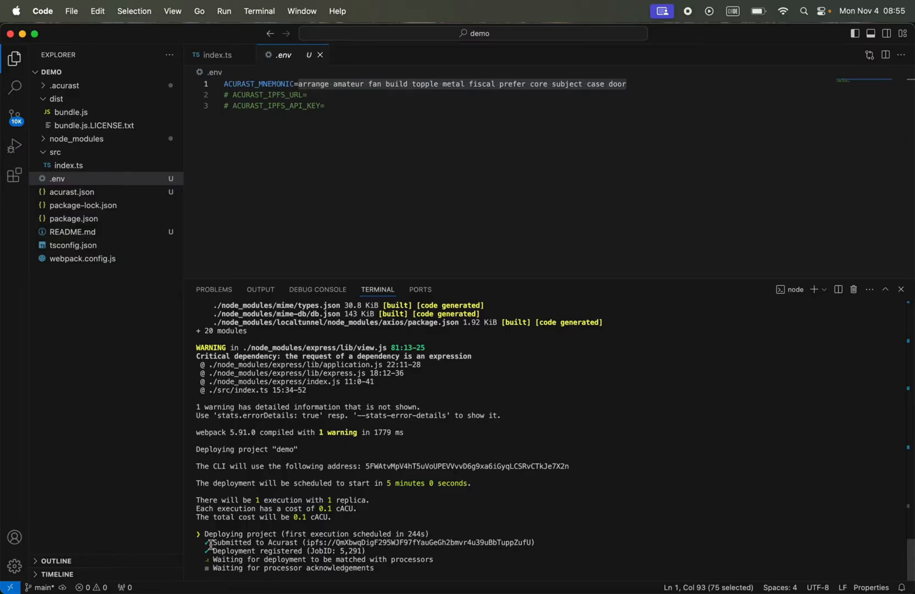
pyautogui.moveTo(212, 543); pyautogui.dragTo(418, 543)
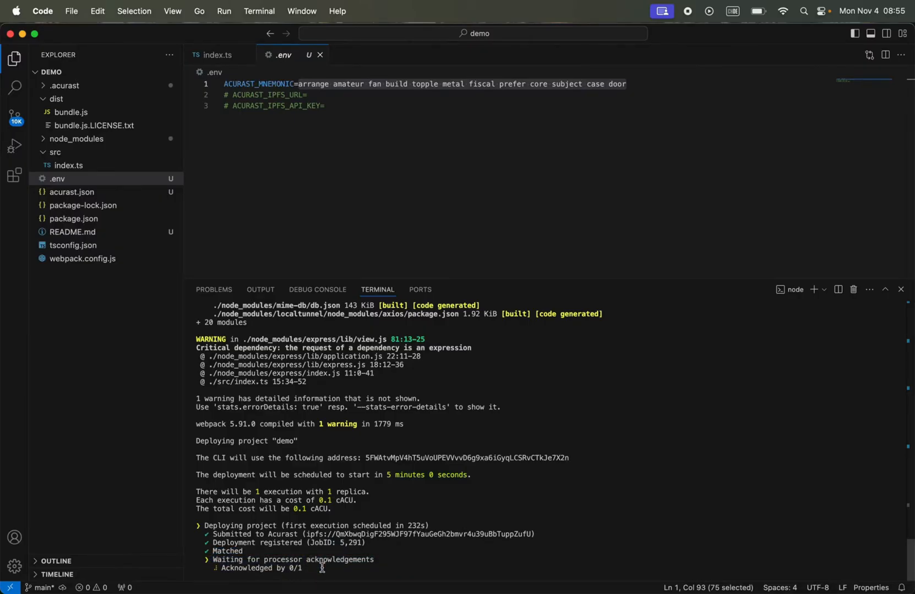
pyautogui.moveTo(280, 483)
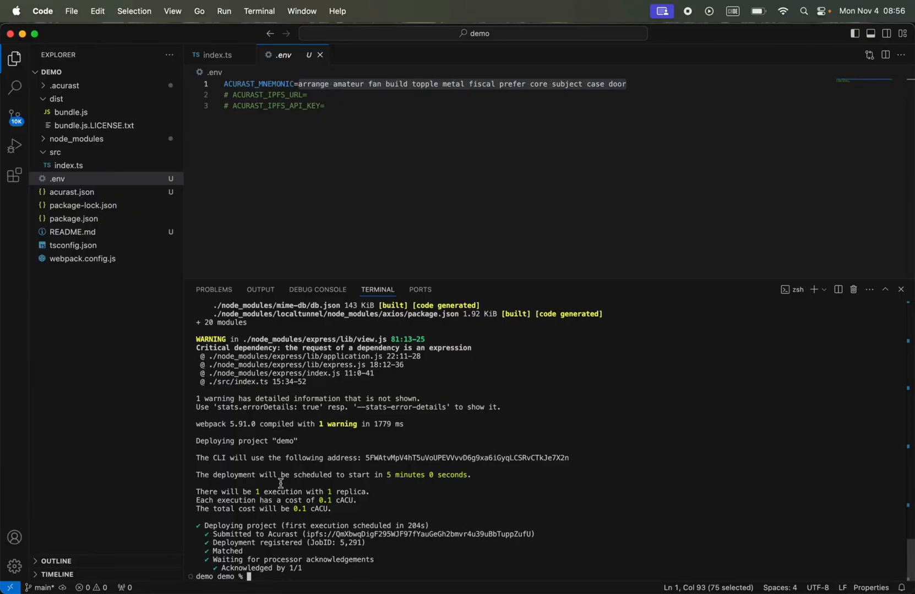
pyautogui.moveTo(303, 569)
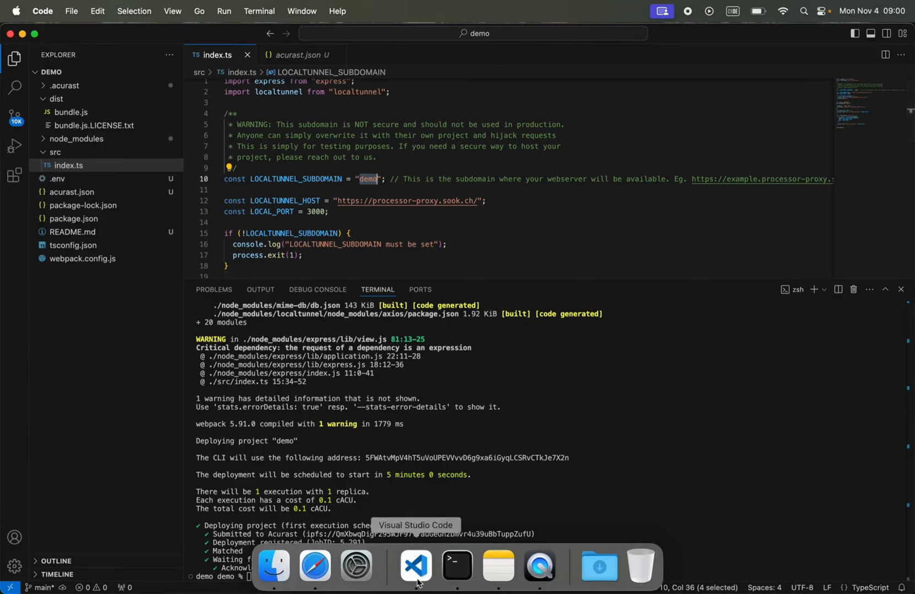
# - Switch to Safari to load demo.processor-proxy.sook.ch showing 'Hello from Acurast Demo!'
pyautogui.click(314, 566)
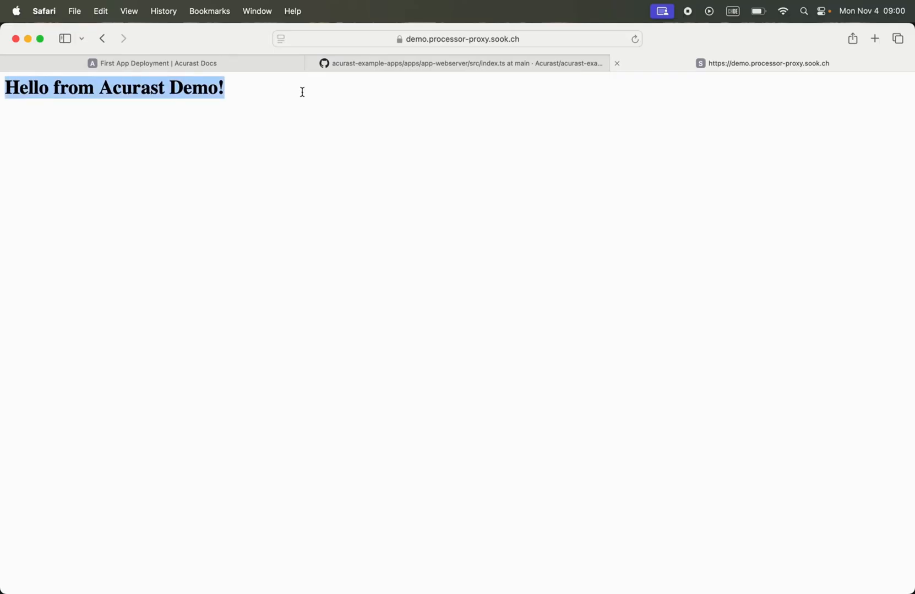
pyautogui.moveTo(405, 93)
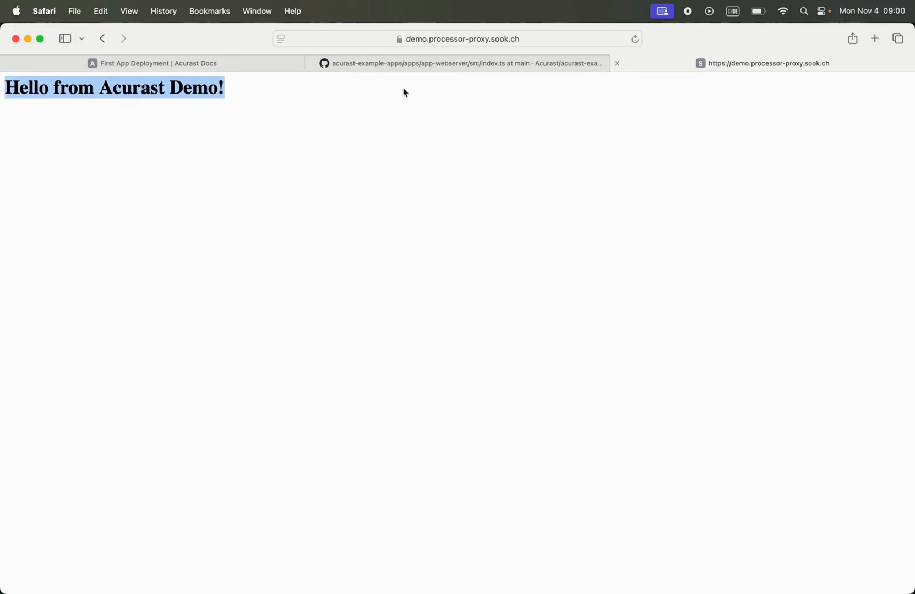
pyautogui.moveTo(392, 93)
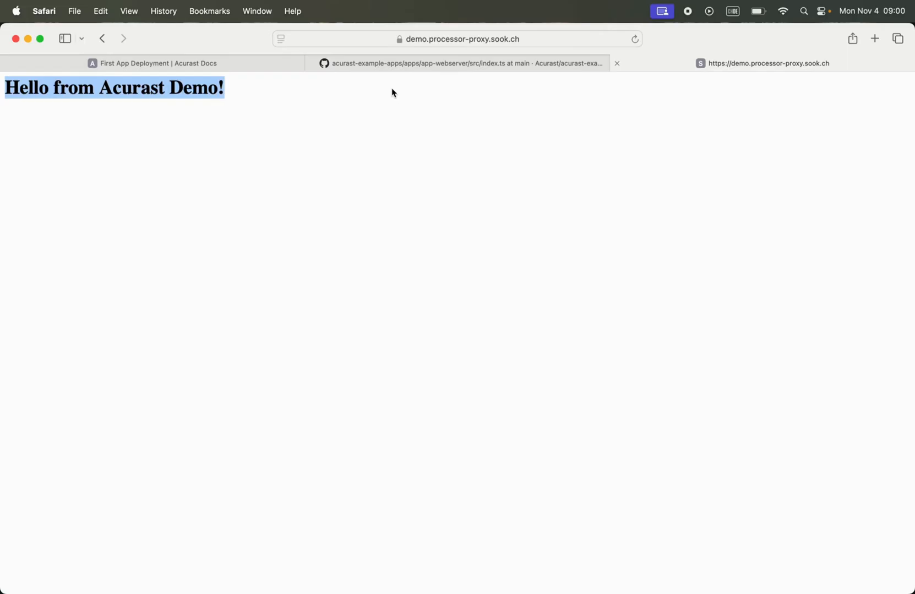